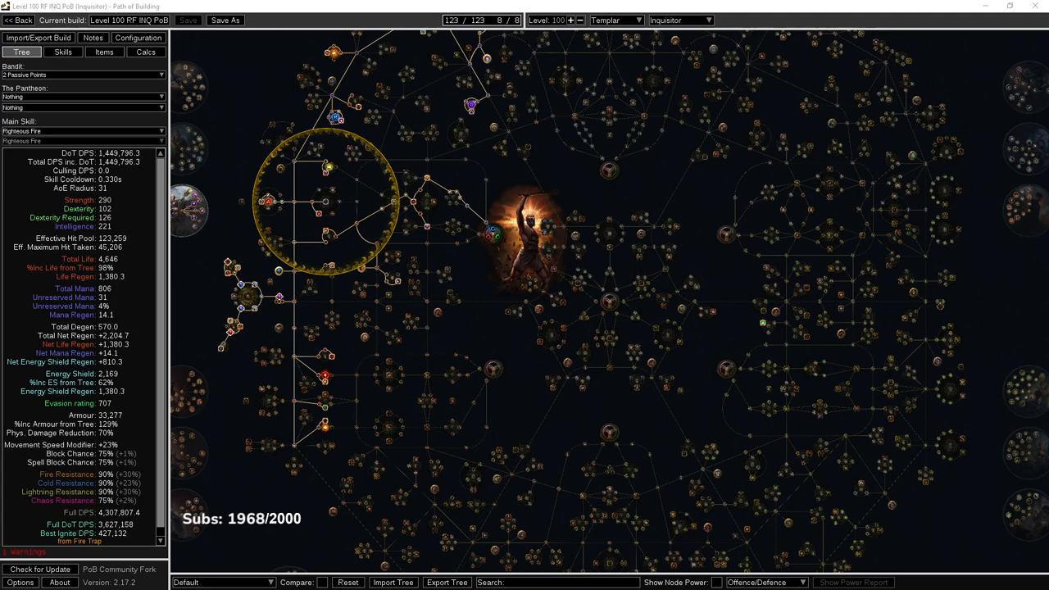
mouse_move(531, 386)
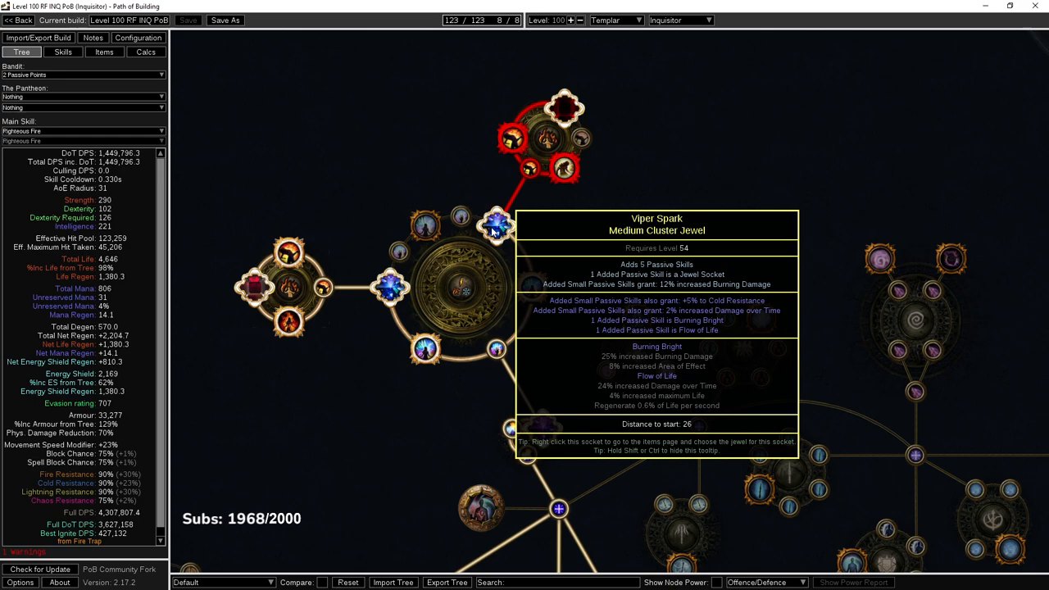
mouse_move(534, 182)
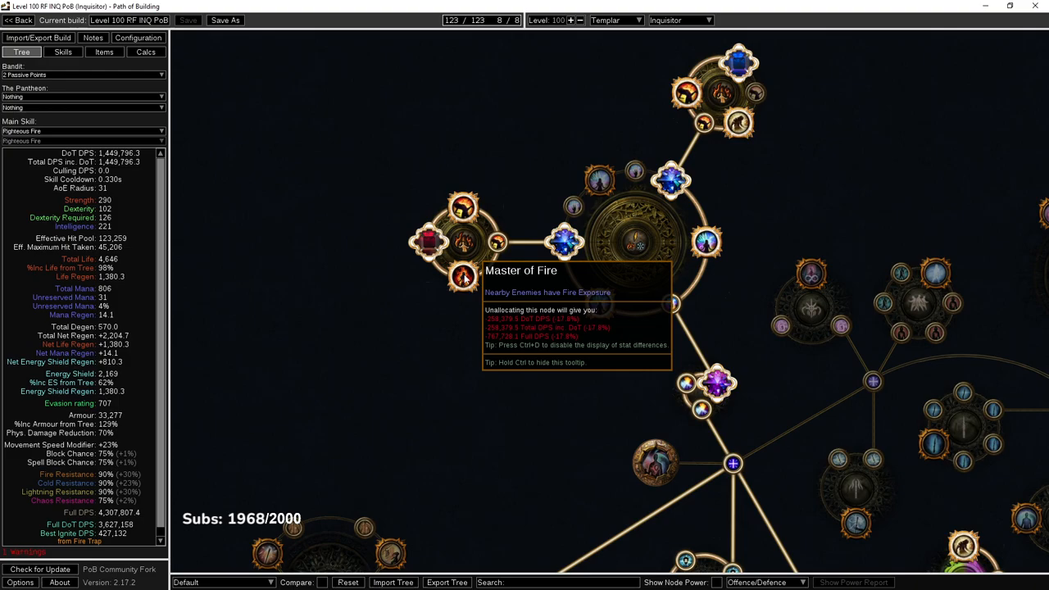
mouse_move(423, 239)
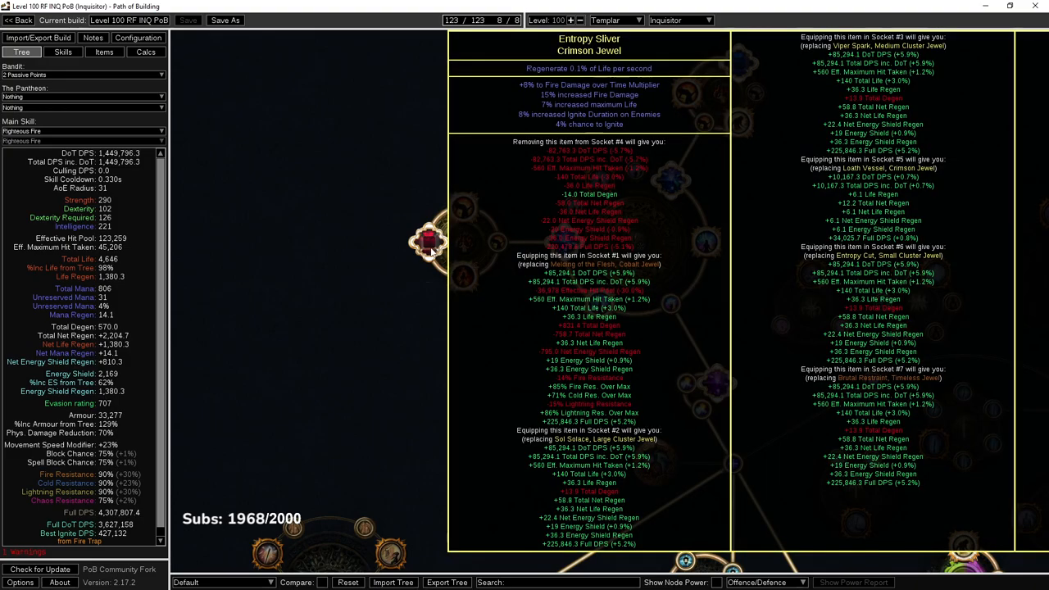
mouse_move(462, 364)
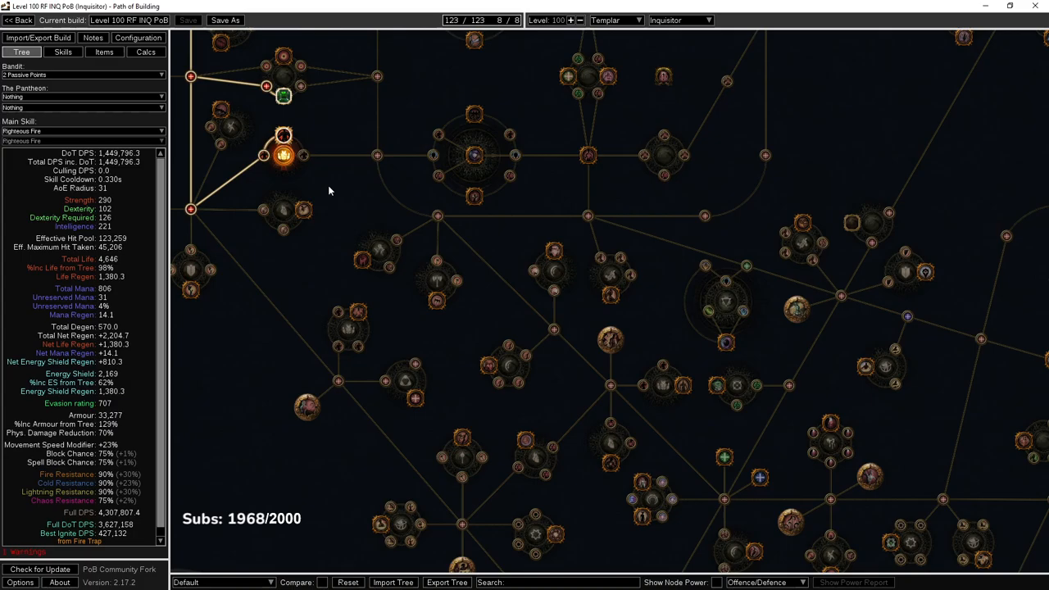
mouse_move(870, 426)
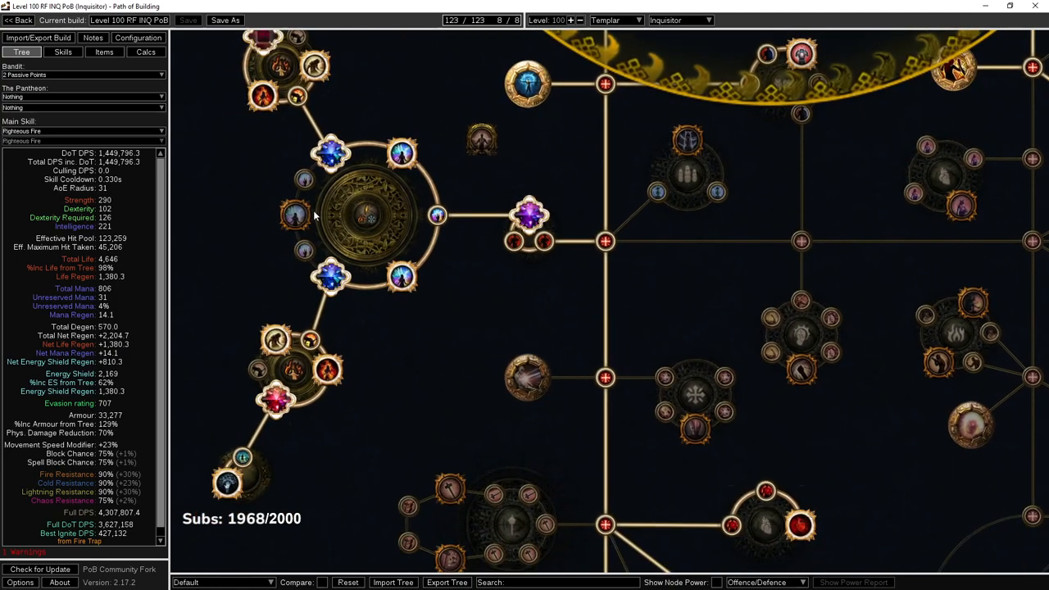
mouse_move(295, 215)
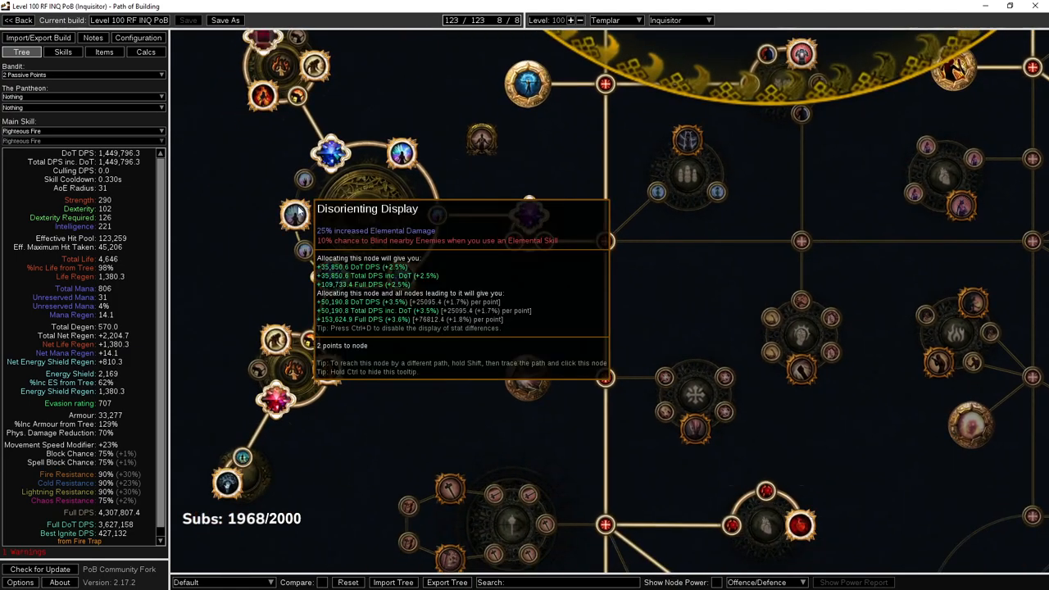
mouse_move(357, 167)
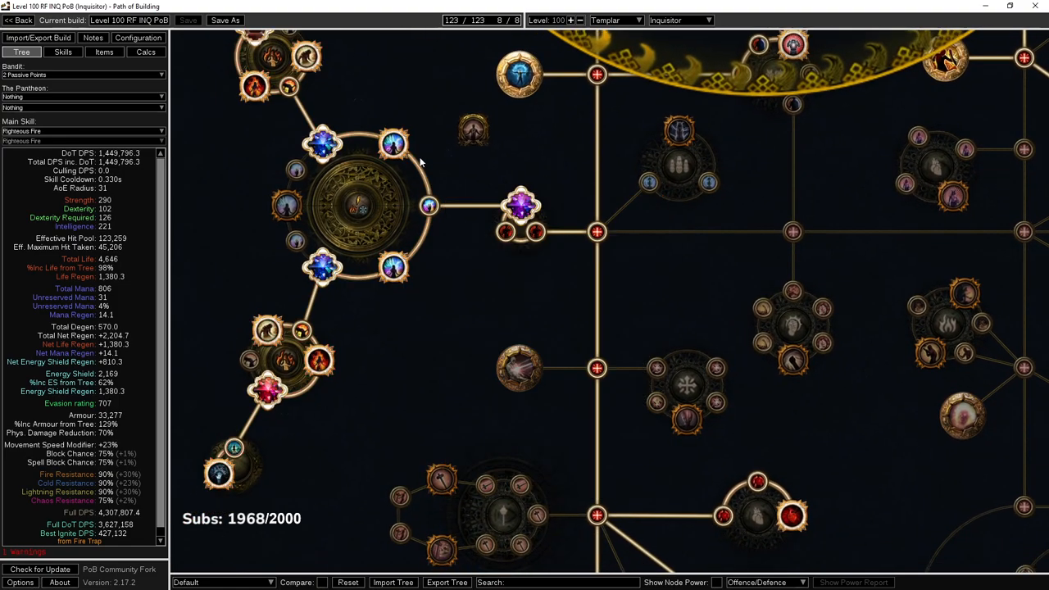
mouse_move(390, 266)
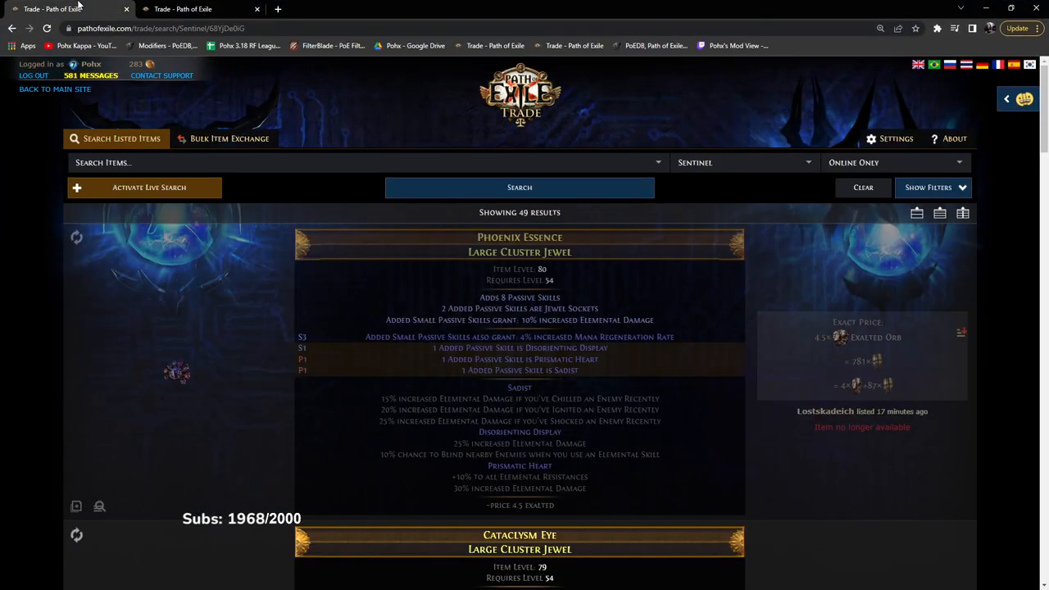
- Browse the priced large cluster jewel listings with Sadist, Disorienting Display and Prismatic Heart
scroll("down", 3)
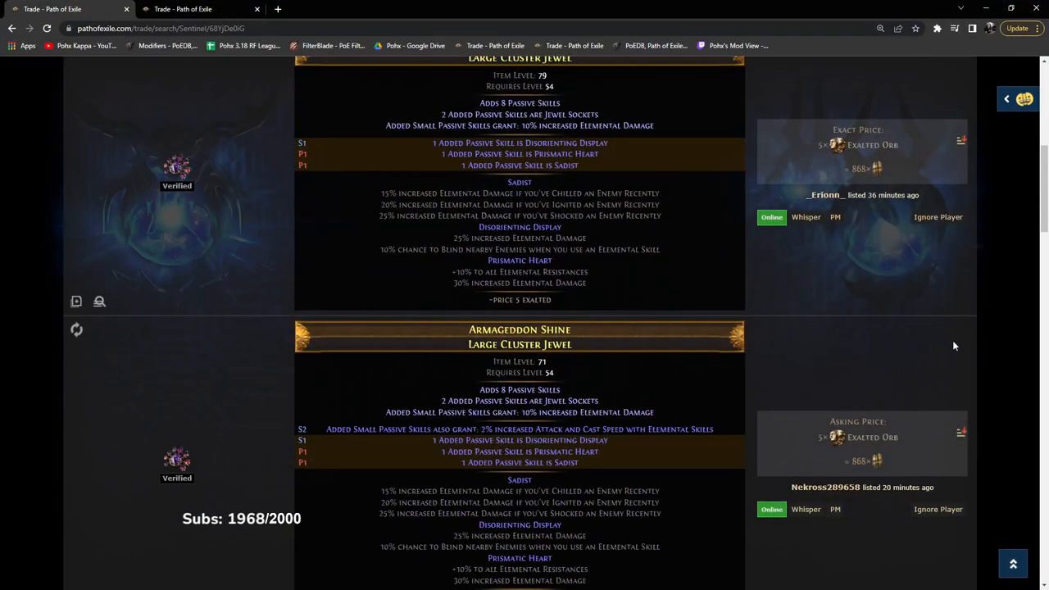
scroll("down", 3)
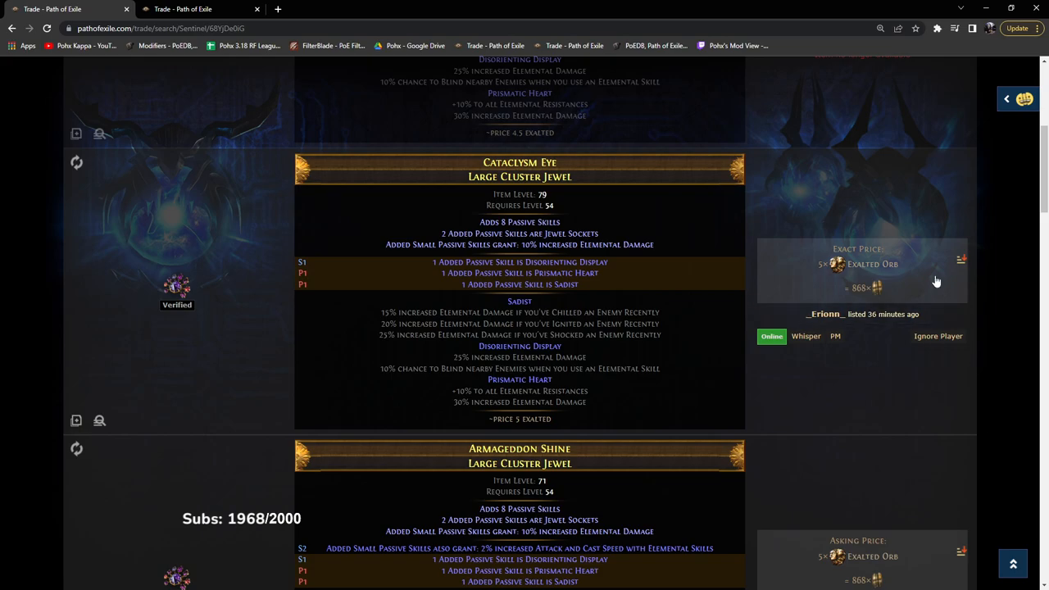
mouse_move(861, 275)
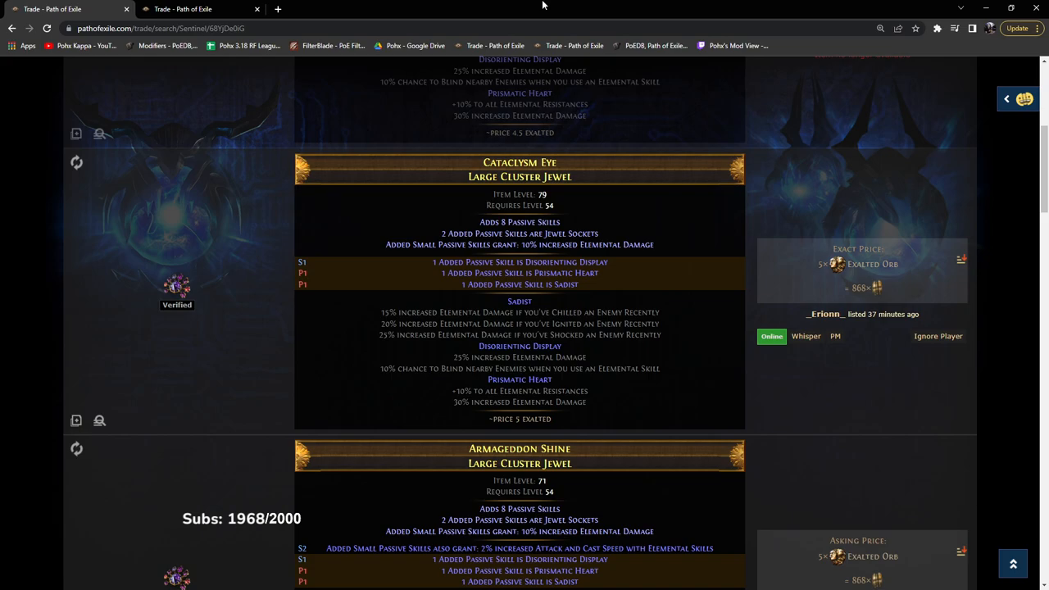
scroll("down", 3)
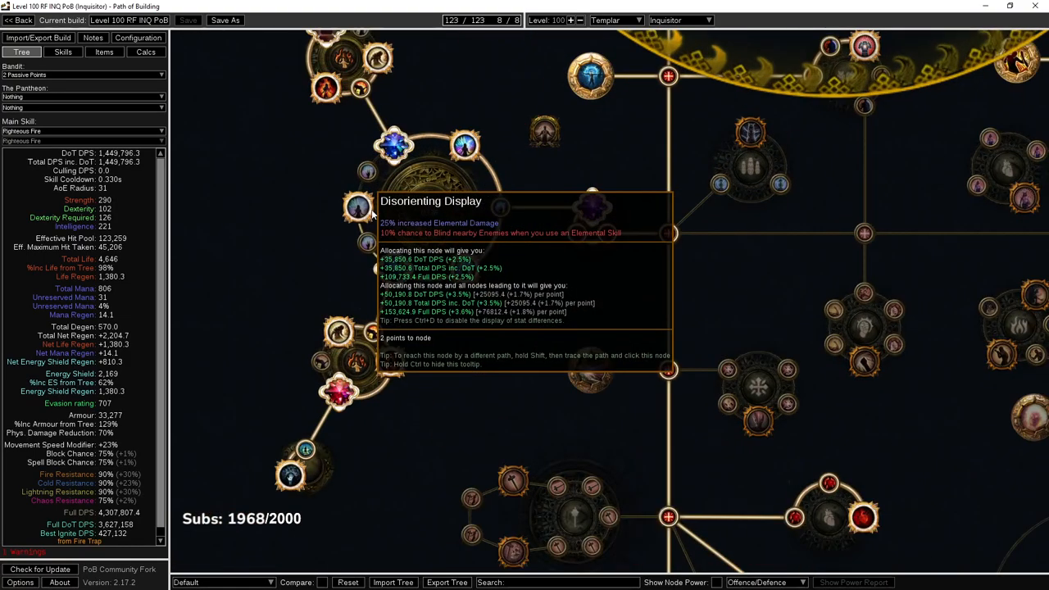
- Open the 'test pob' build's tree, then switch back to the Level 100 RF INQ build
left_click(102, 52)
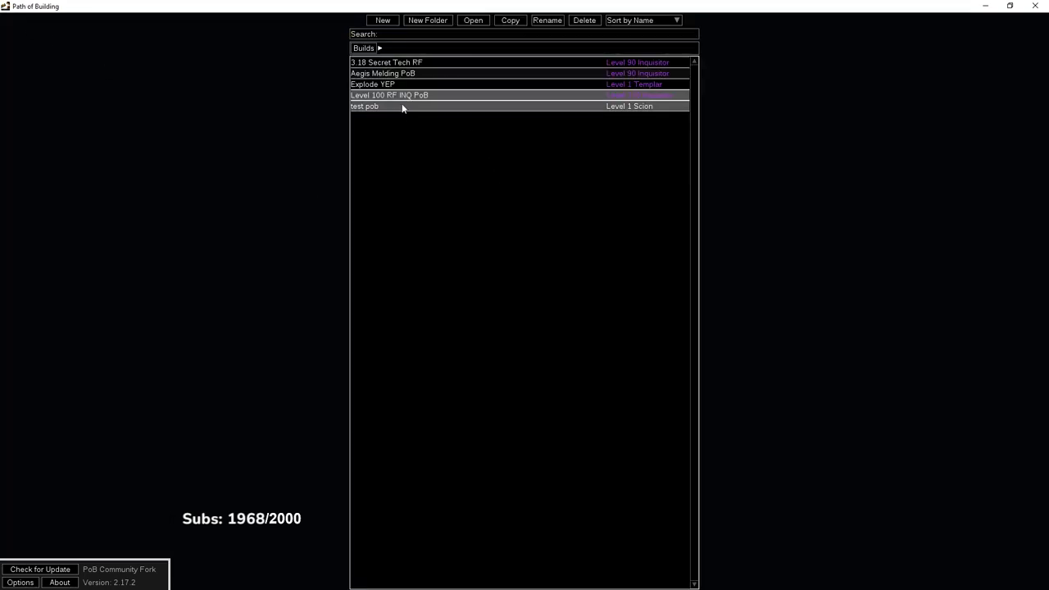
double_click(354, 107)
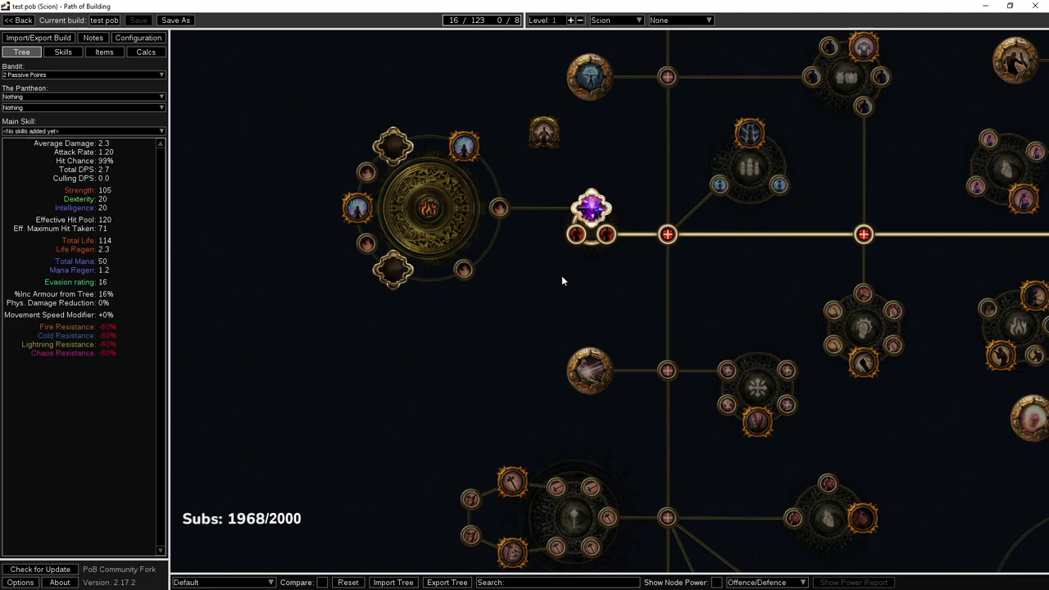
mouse_move(589, 214)
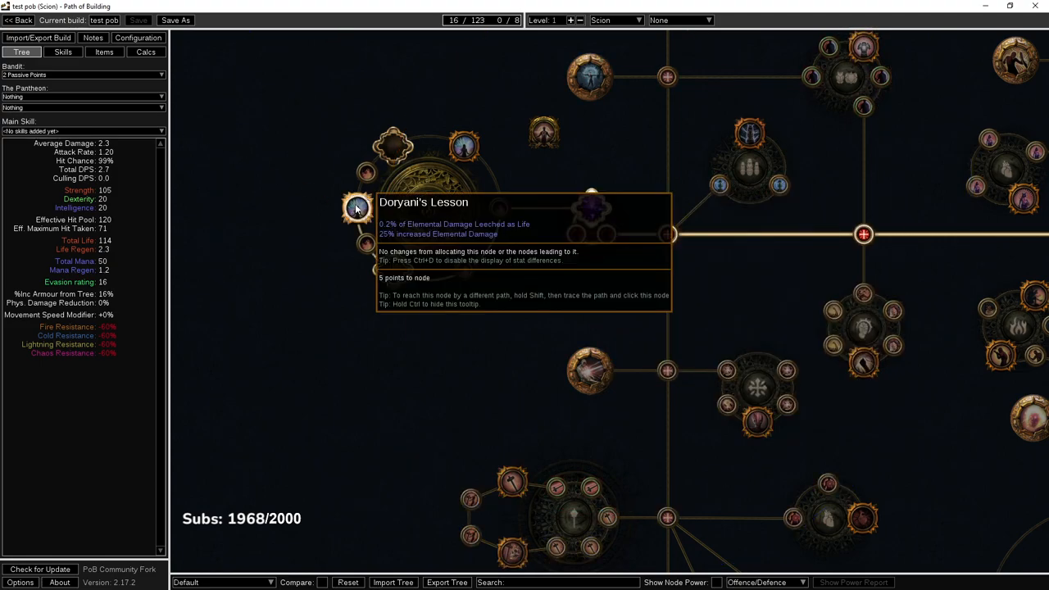
mouse_move(459, 146)
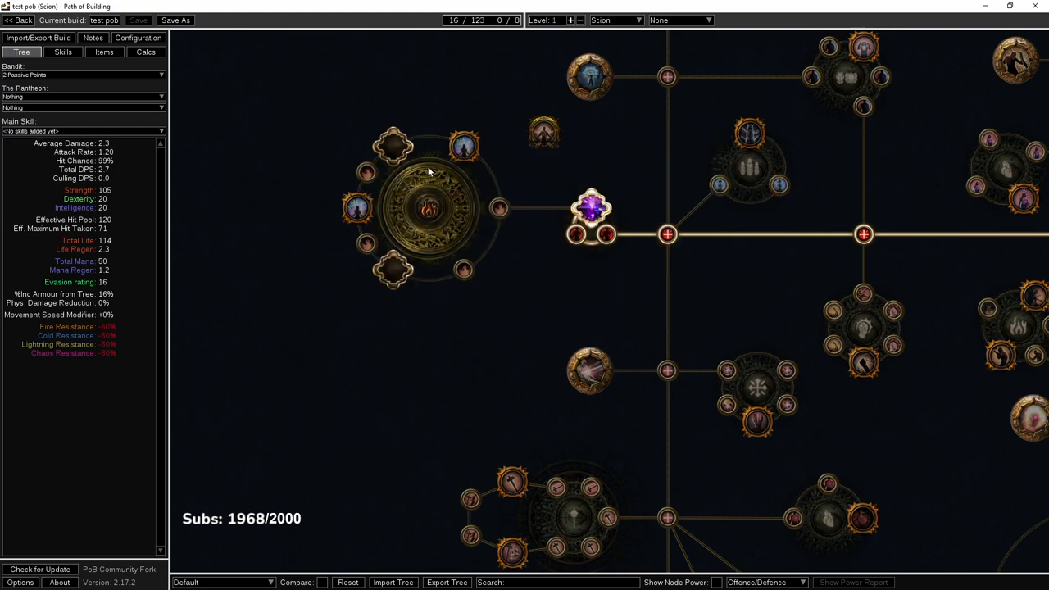
mouse_move(464, 145)
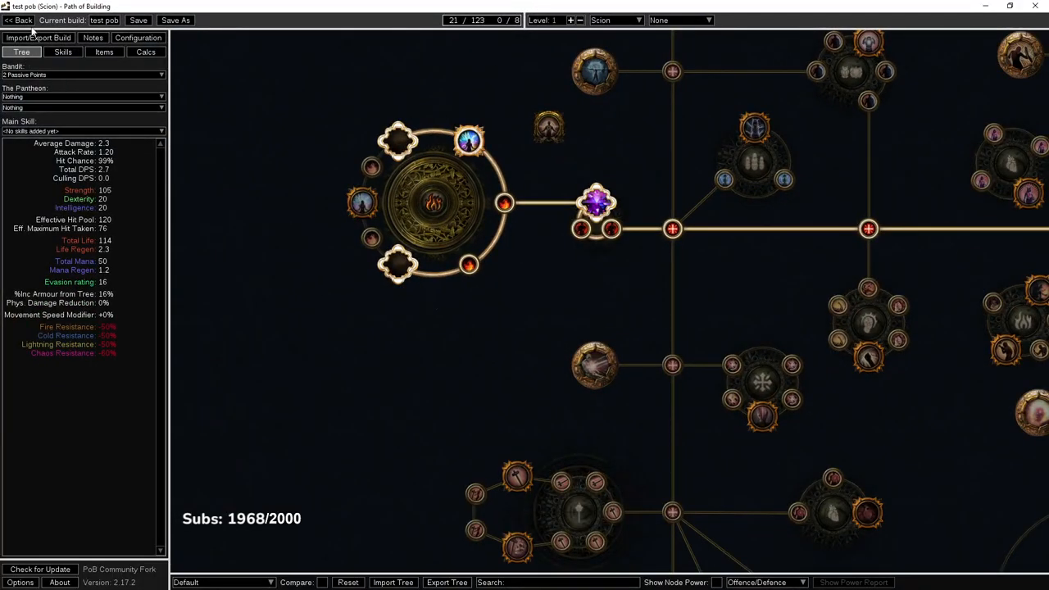
left_click(18, 19)
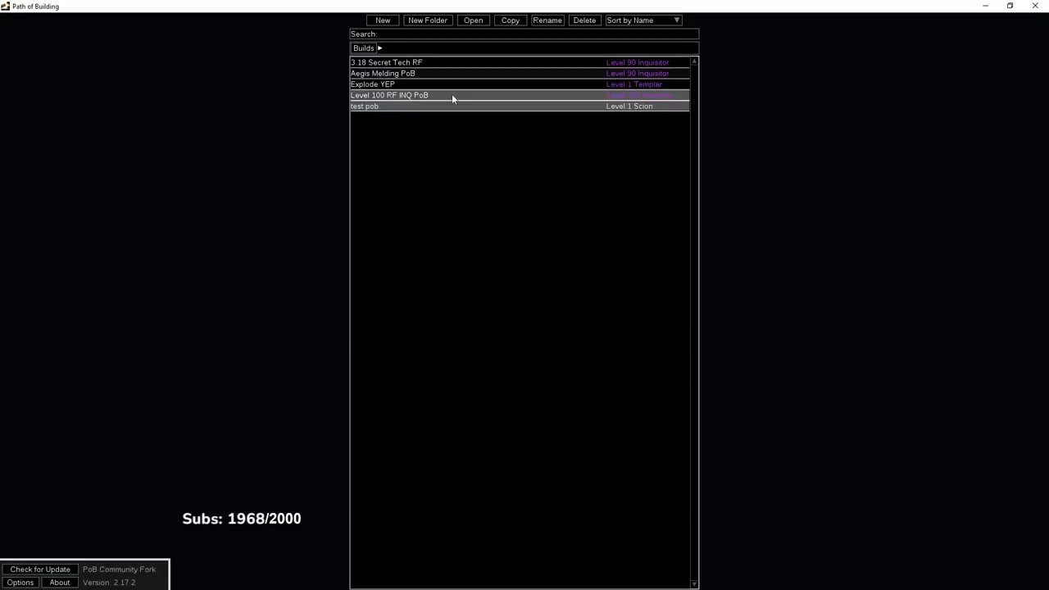
double_click(397, 95)
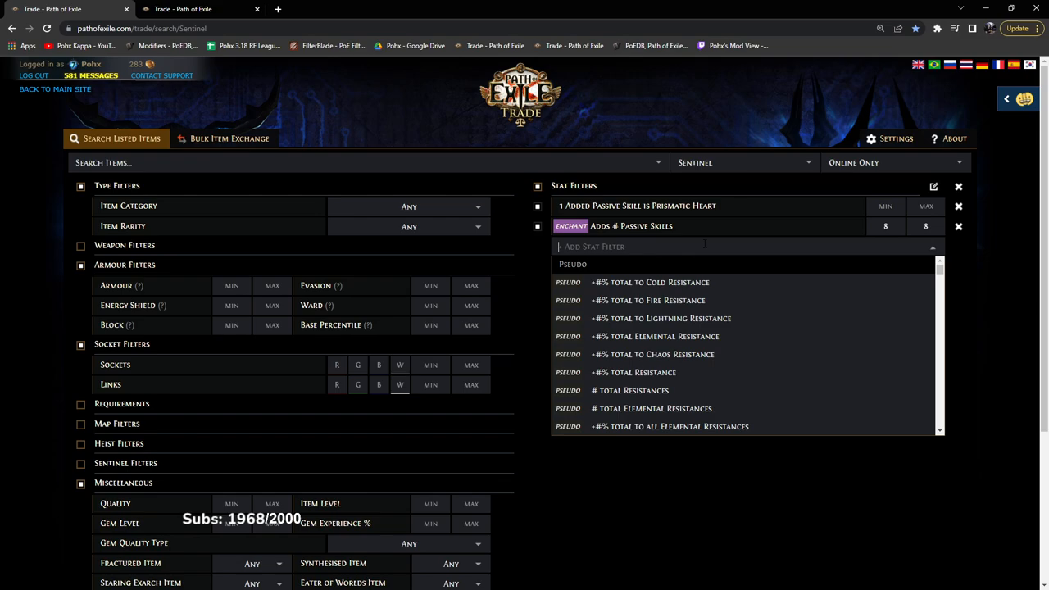
- Add a Doryani's Lesson notable filter, run the search and browse the priced listings
type("~dor")
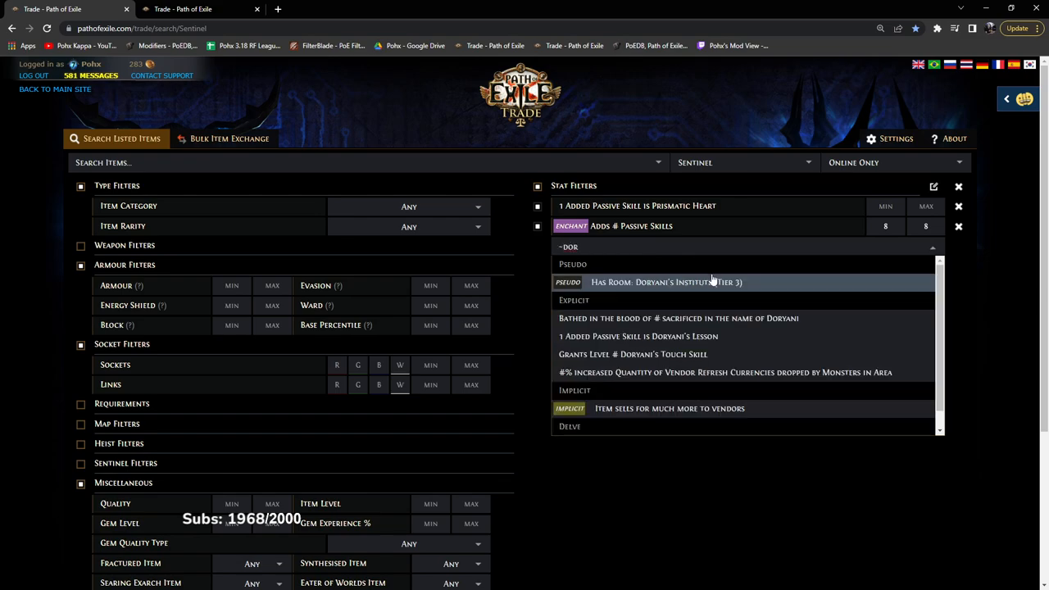
scroll("down", 3)
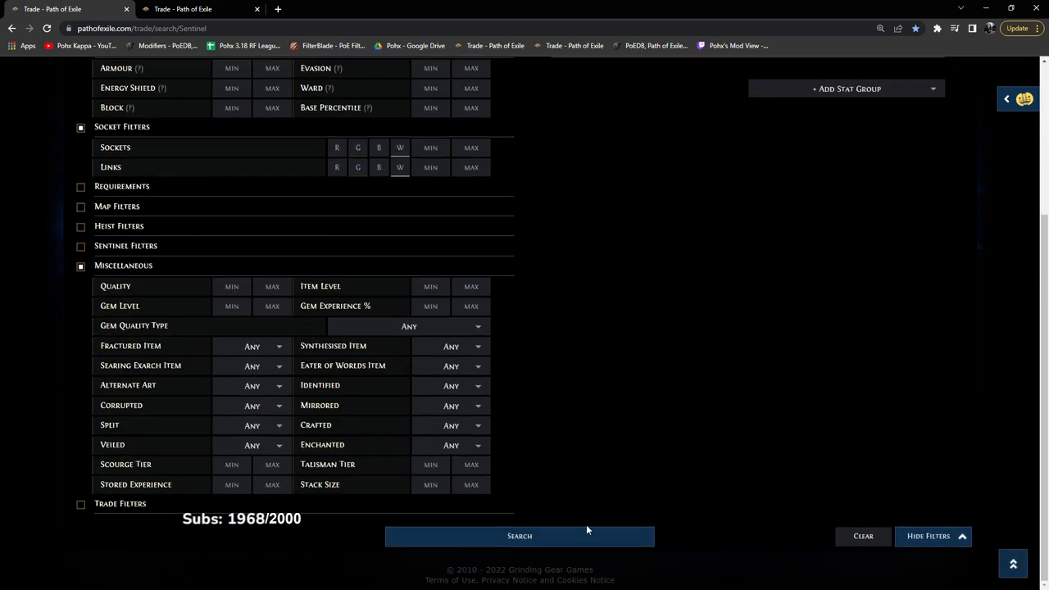
left_click(519, 536)
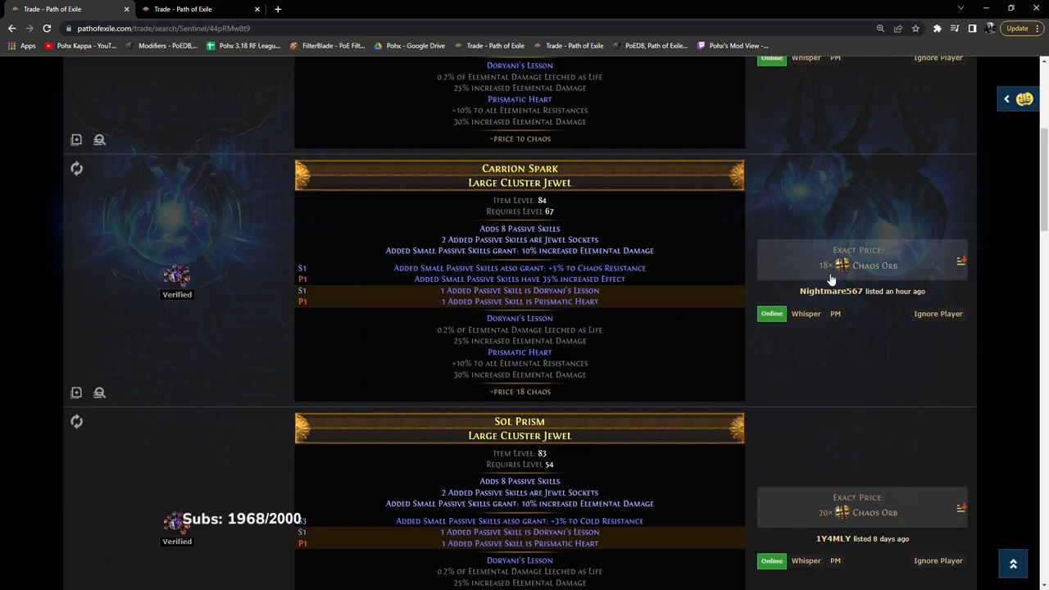
scroll("down", 3)
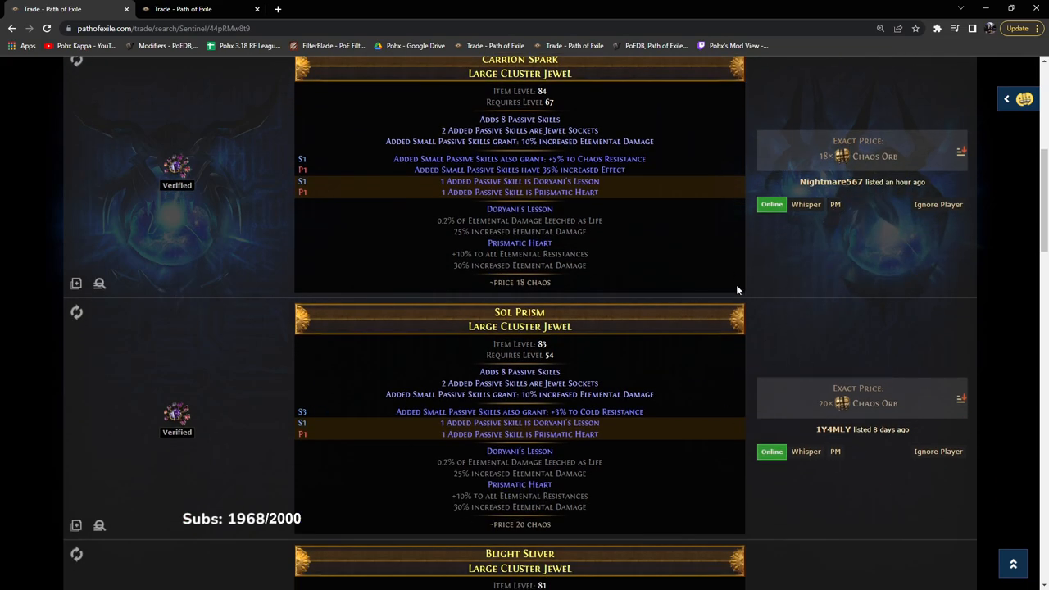
scroll("down", 3)
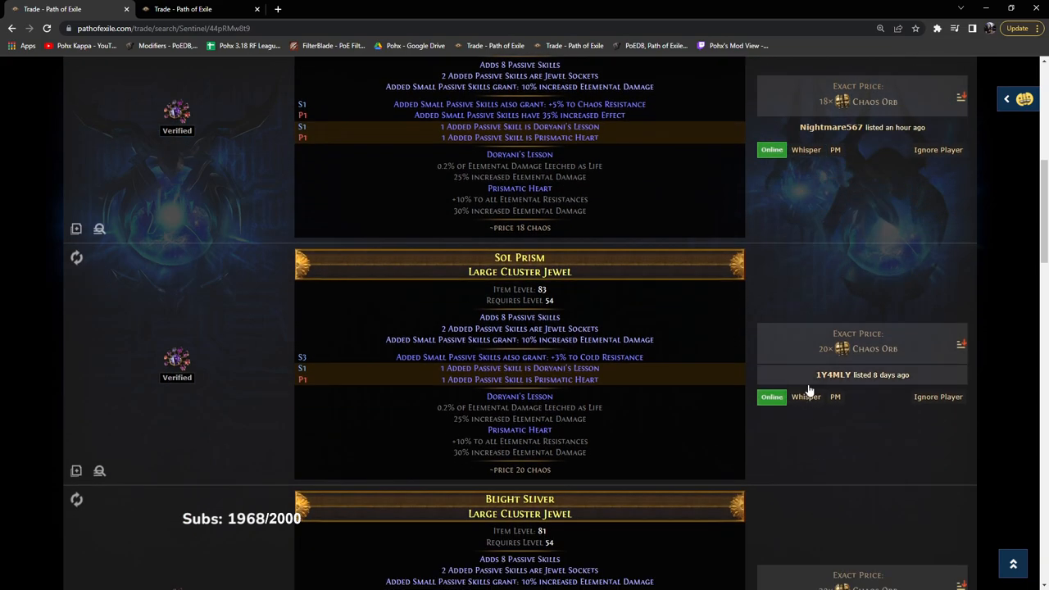
scroll("down", 3)
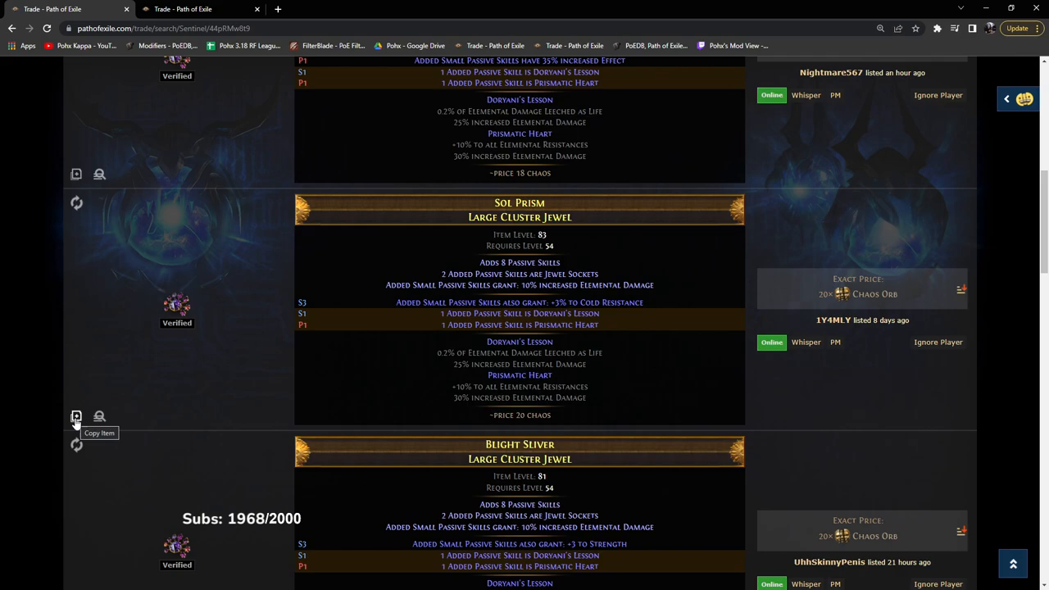
mouse_move(75, 416)
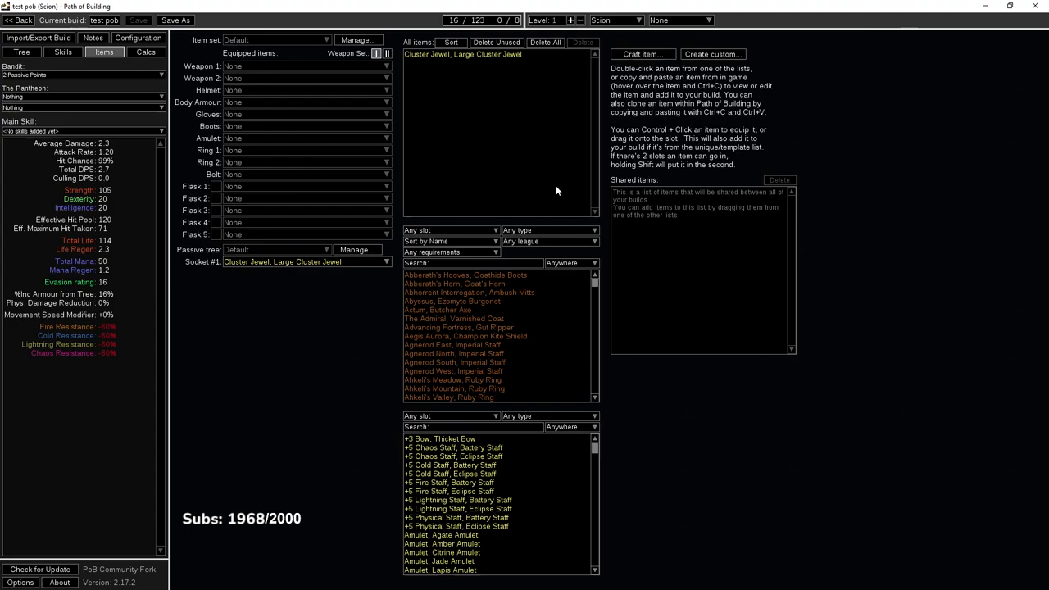
- Create Sol Prism from pasted text, place it in jewel Socket #1 and show it on the tree
left_click(714, 53)
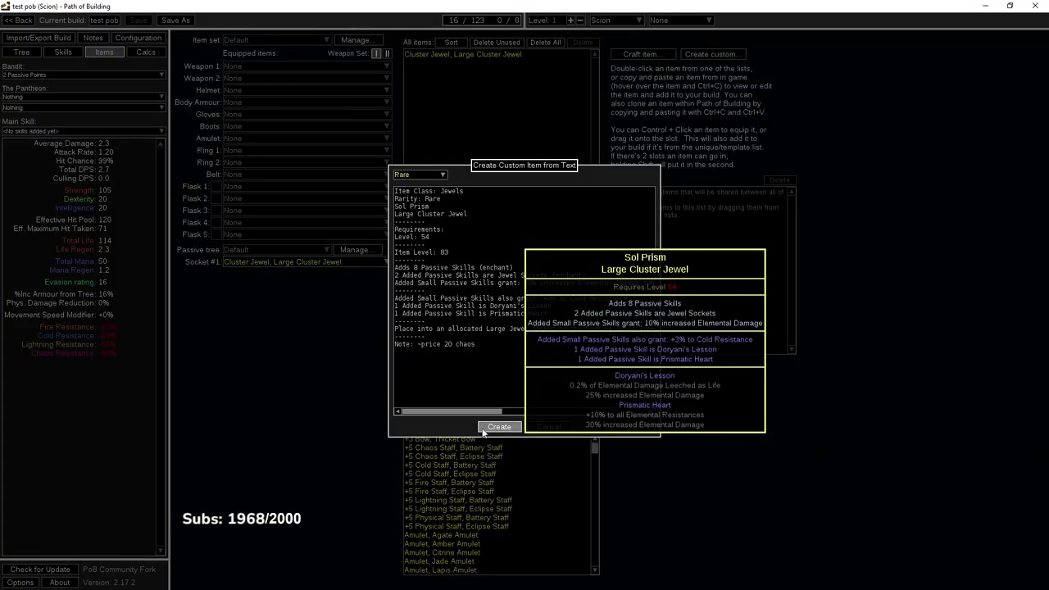
left_click(500, 426)
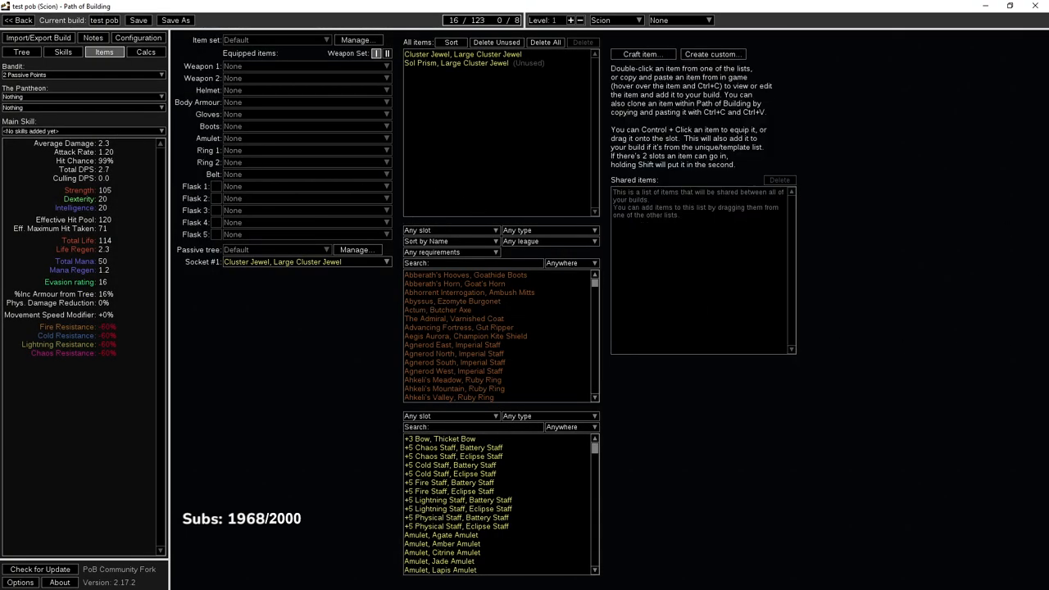
left_click(387, 262)
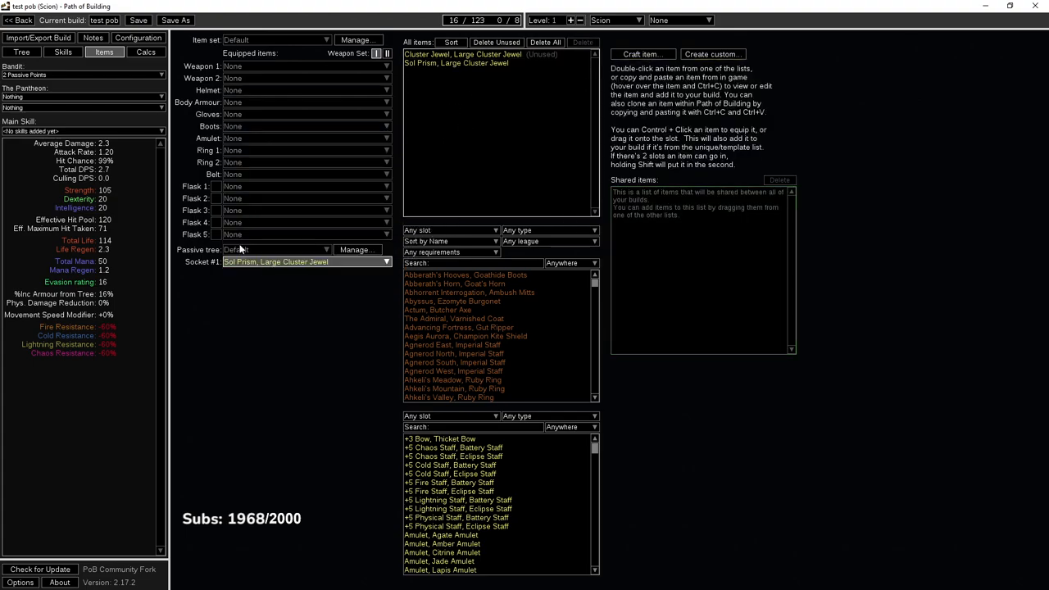
left_click(23, 51)
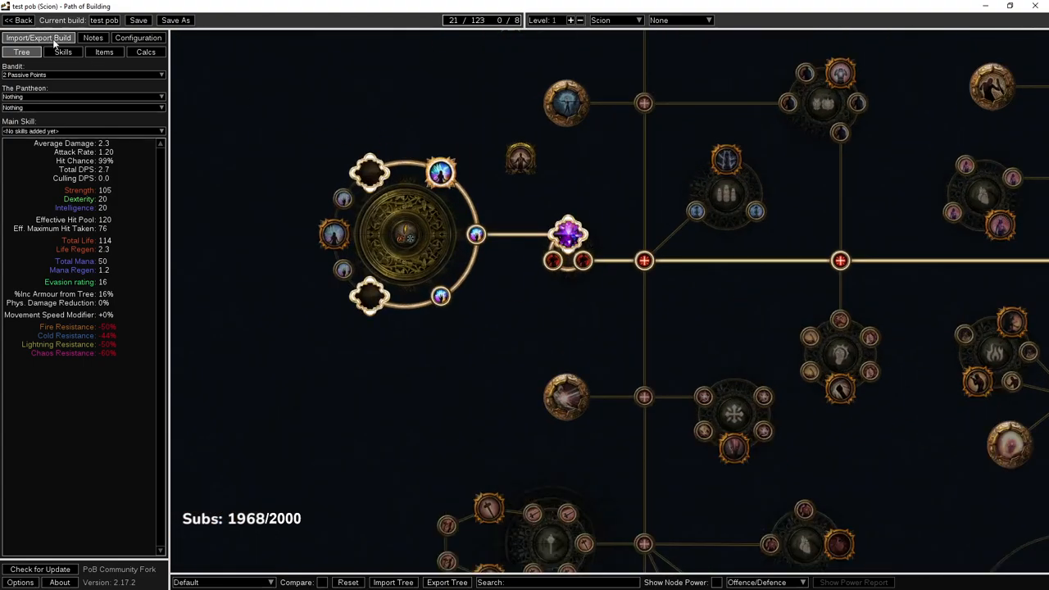
- Craft a blank Large Cluster Jewel with Burning Bright, socket it over Sol Prism and check the tree
left_click(101, 52)
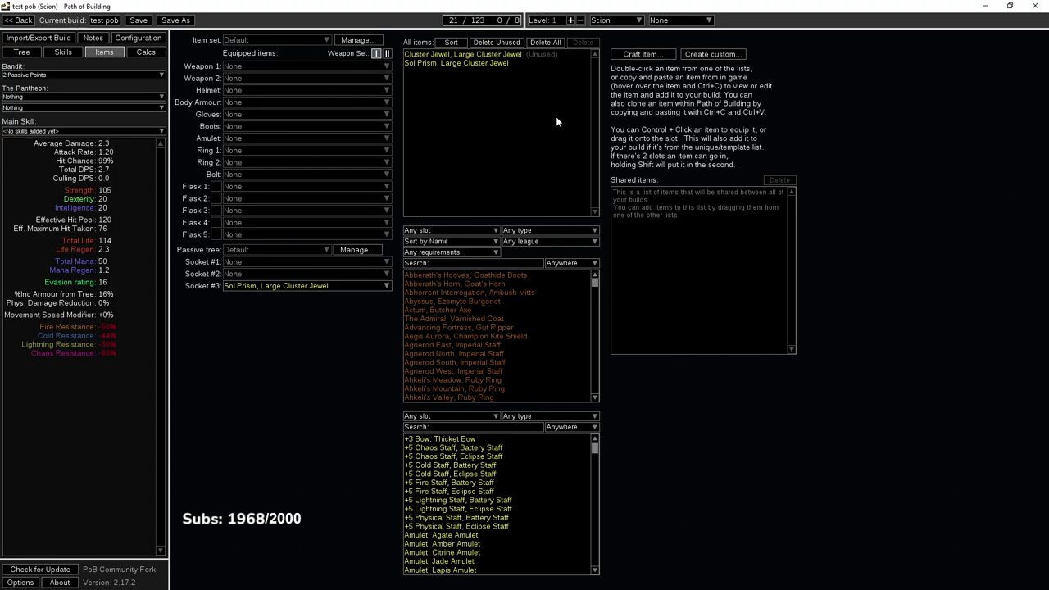
mouse_move(721, 52)
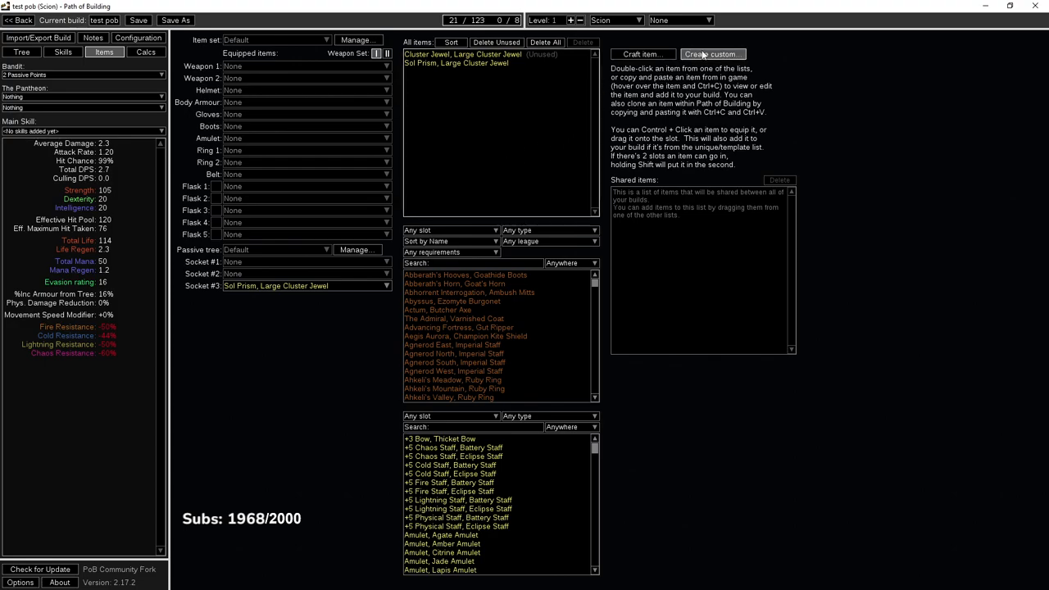
left_click(714, 51)
type("jew")
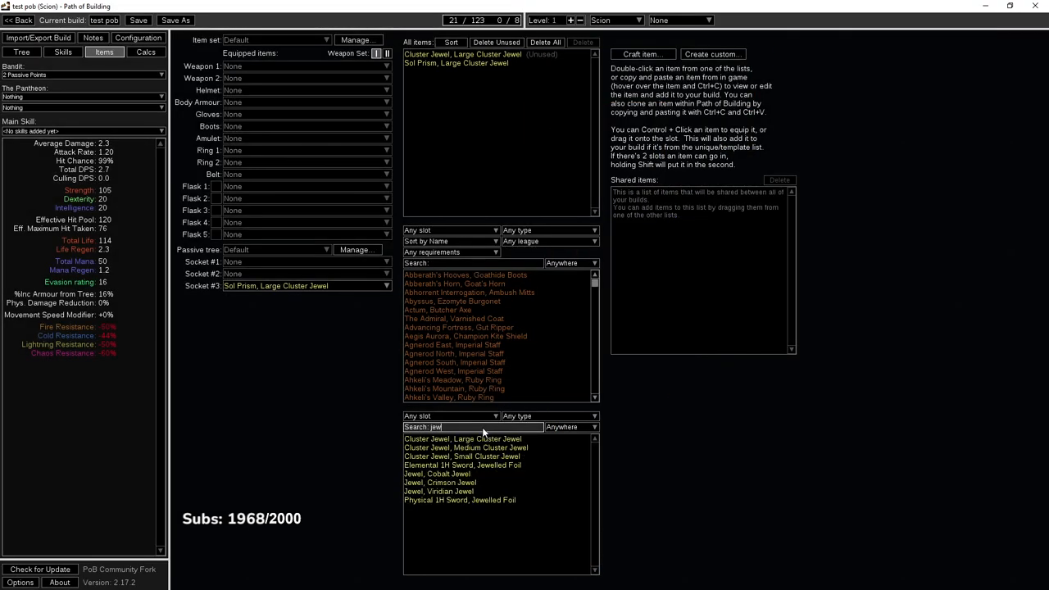
double_click(463, 438)
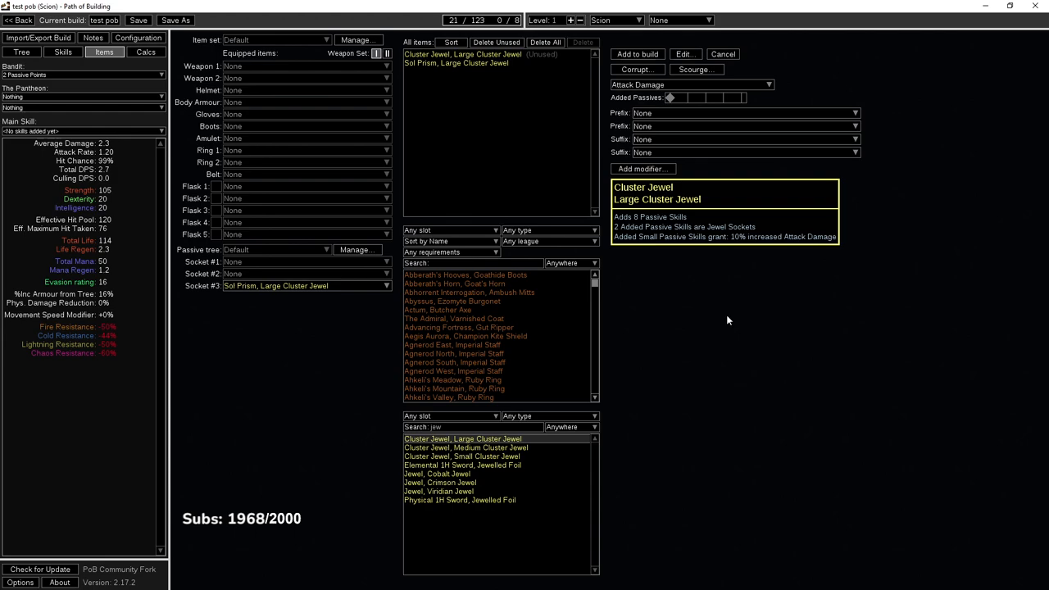
mouse_move(721, 269)
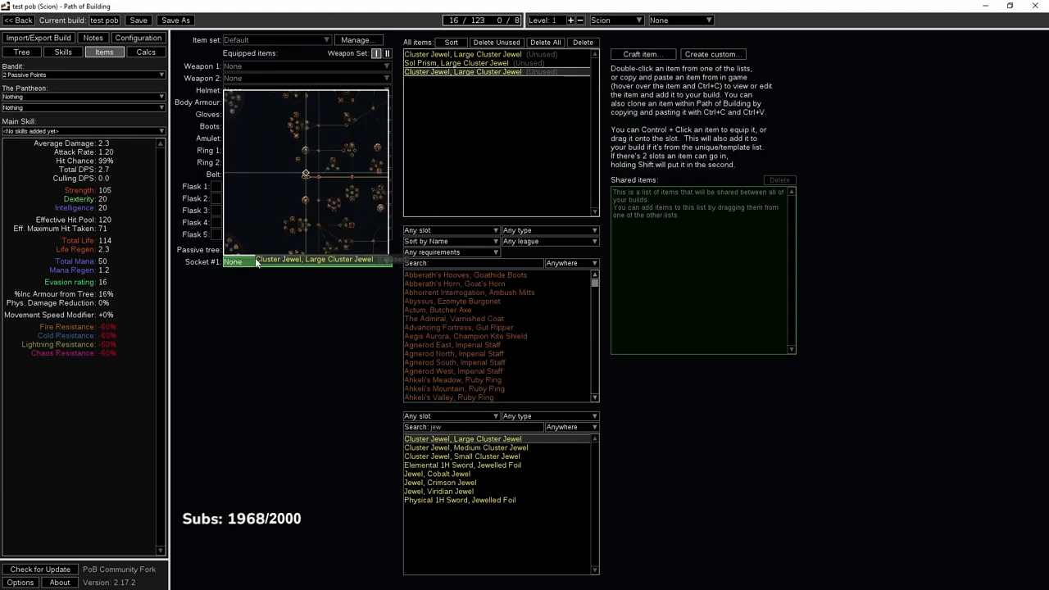
left_click(27, 53)
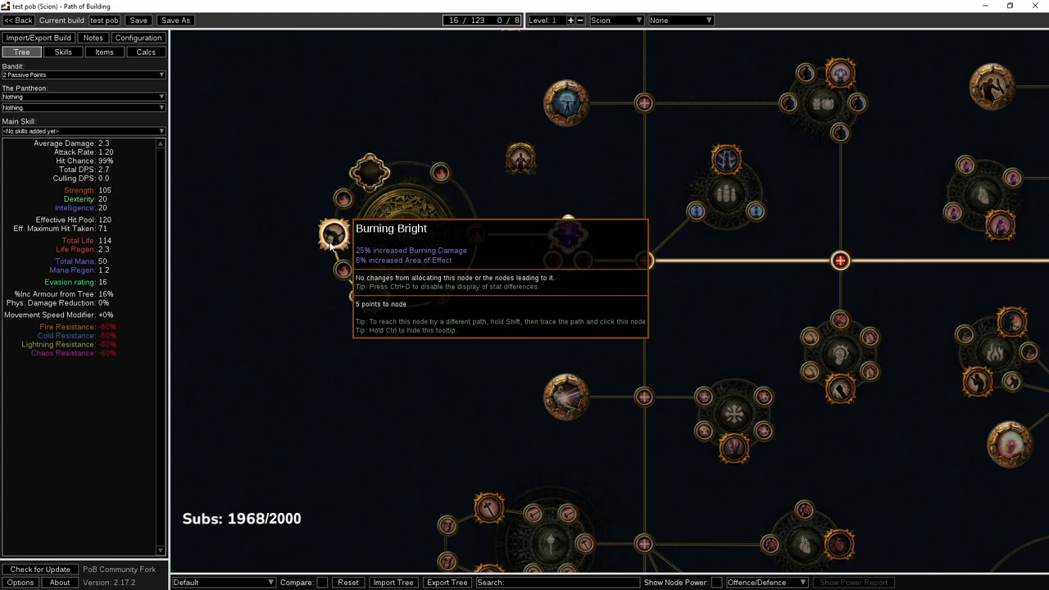
mouse_move(439, 319)
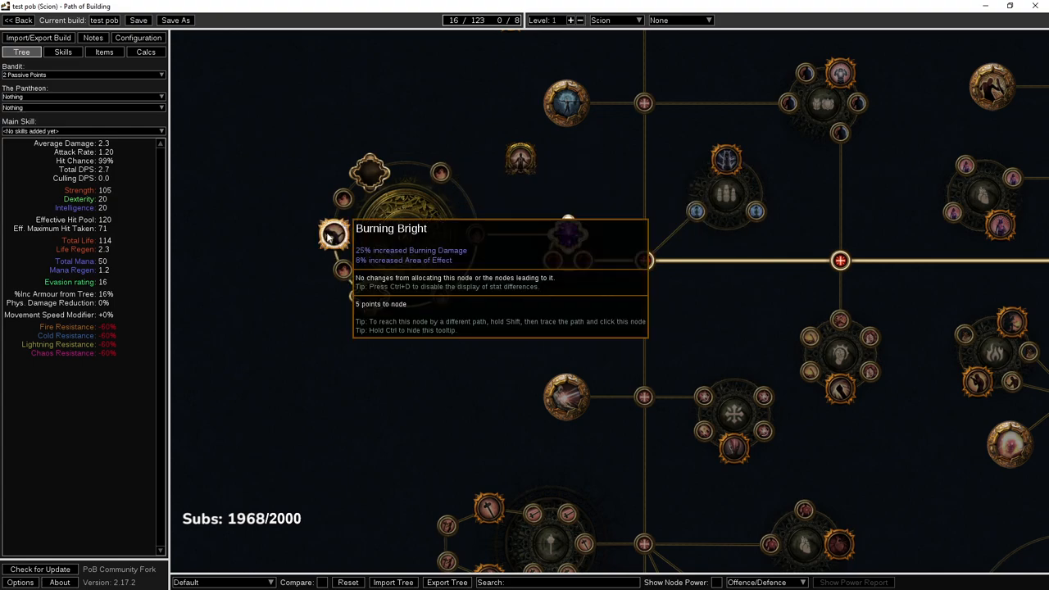
mouse_move(90, 118)
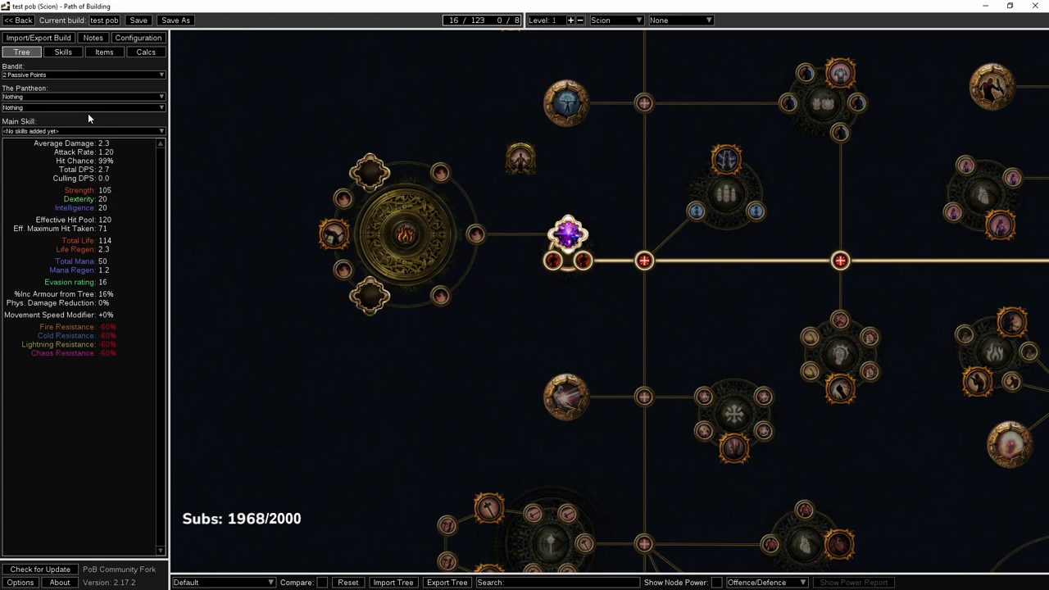
left_click(102, 52)
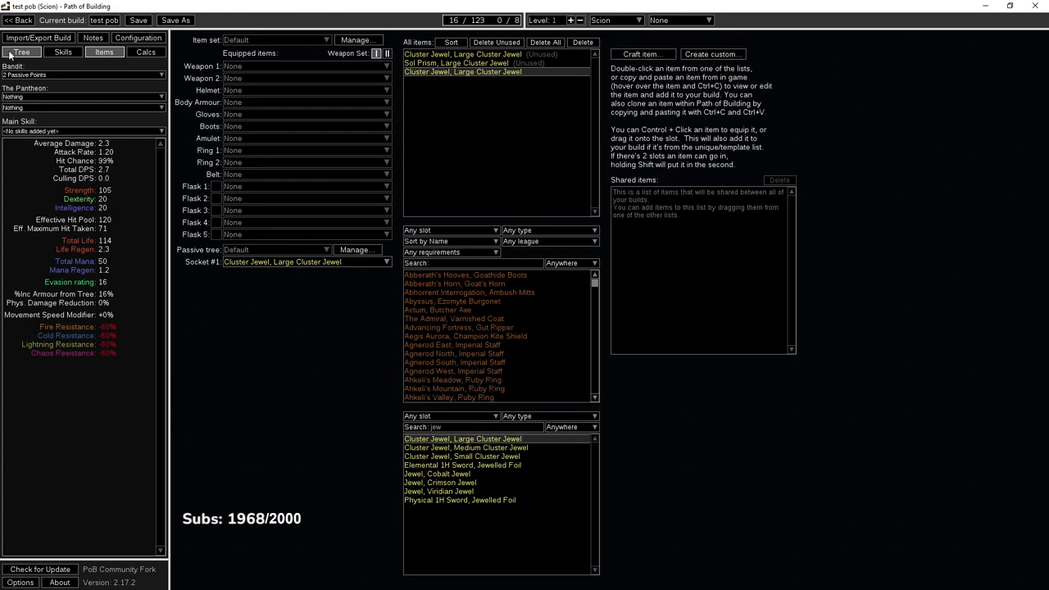
left_click(29, 51)
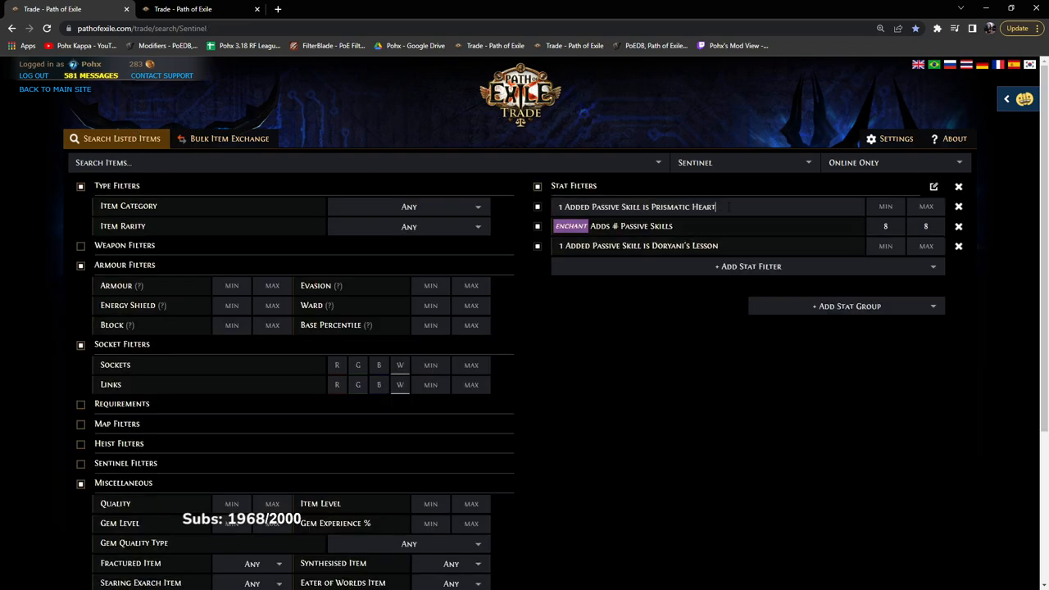
- Add Burning Bright and Doryani's Lesson notable filters to the large cluster jewel search
type("BURNING BRI")
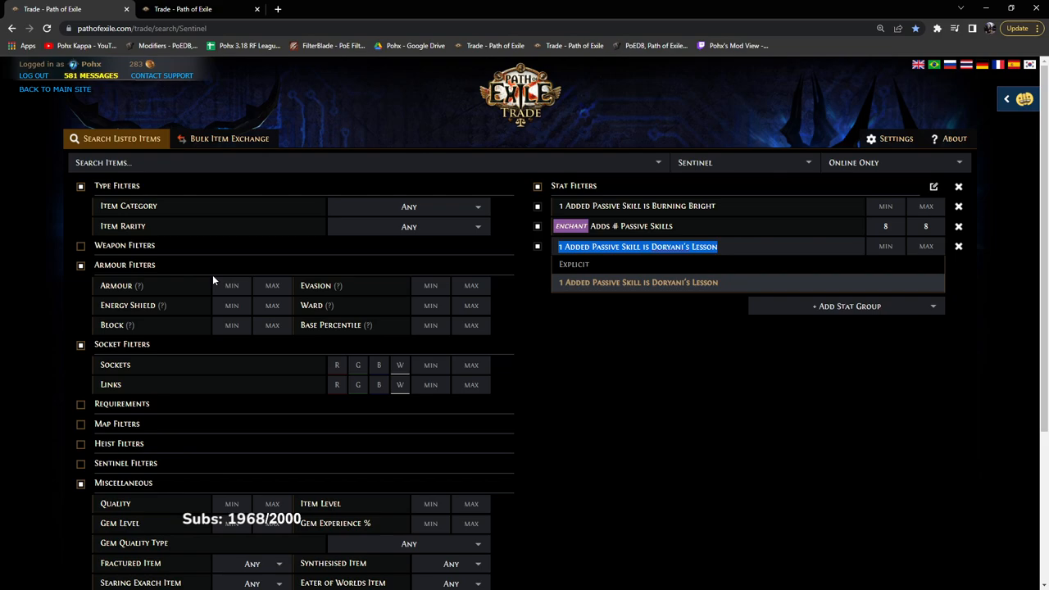
left_click(635, 281)
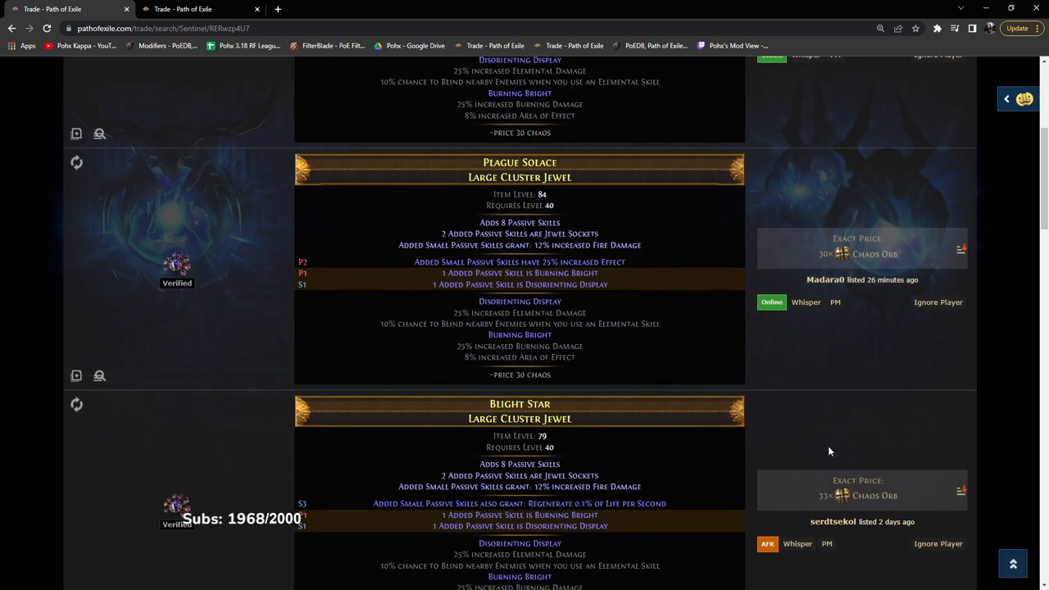
scroll("down", 3)
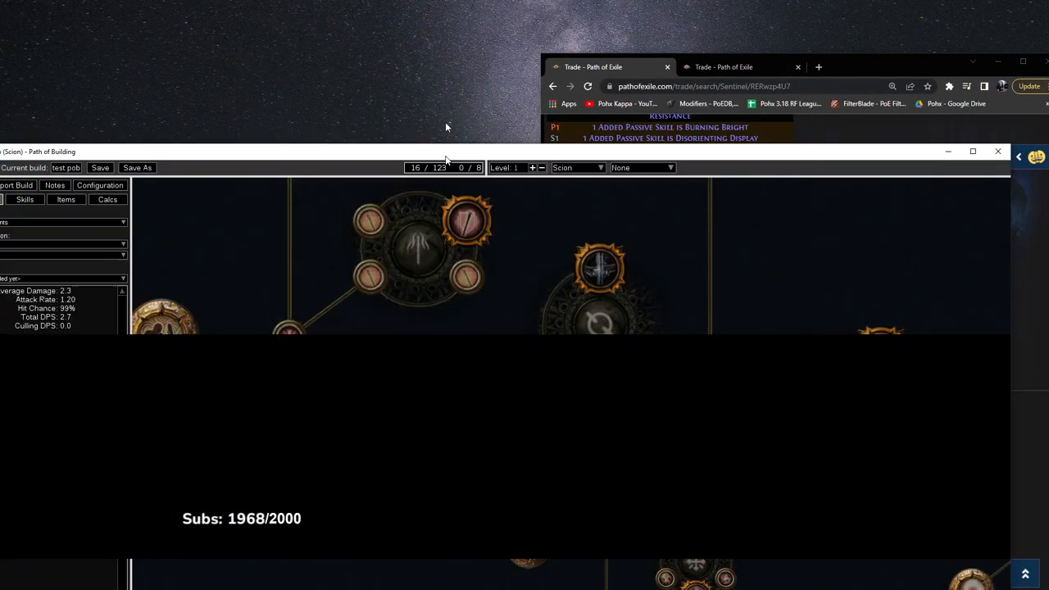
- Replace the Doryani's Lesson filter with Widespread Destruction alongside Burning Bright
left_click(970, 152)
type("dor")
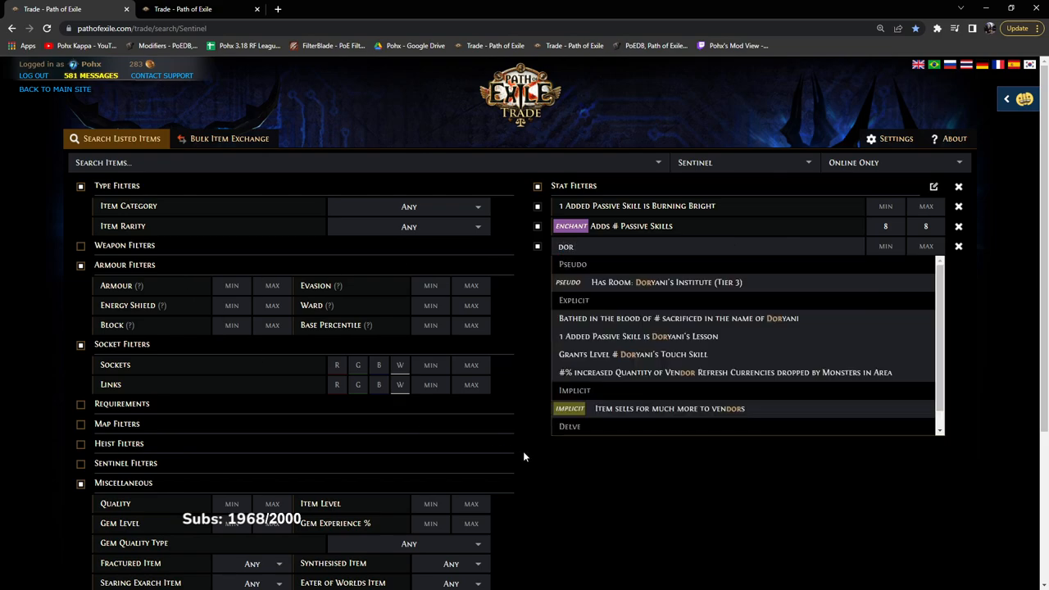
left_click(518, 187)
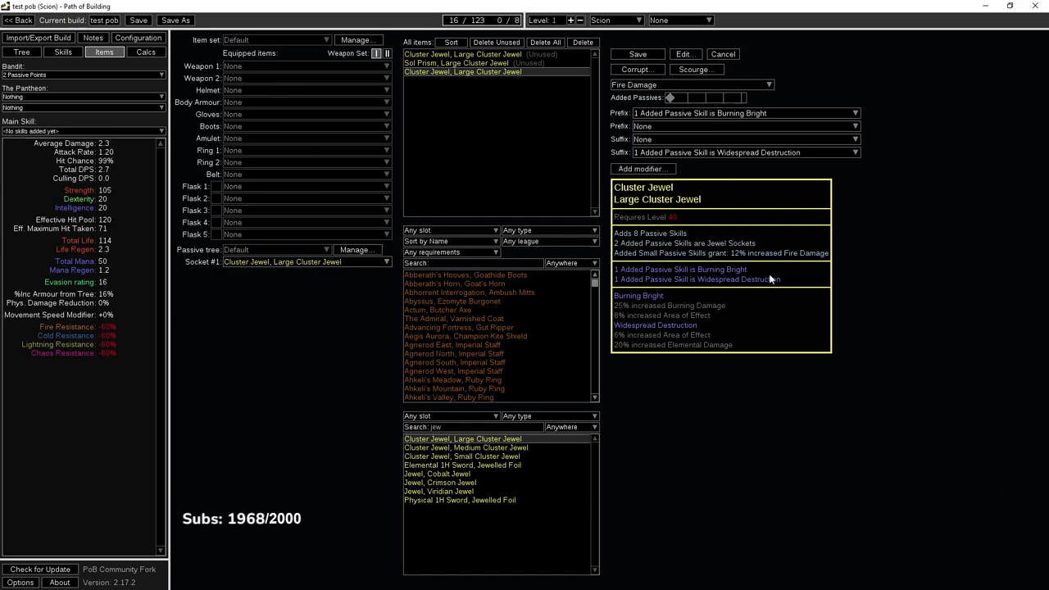
left_click(23, 50)
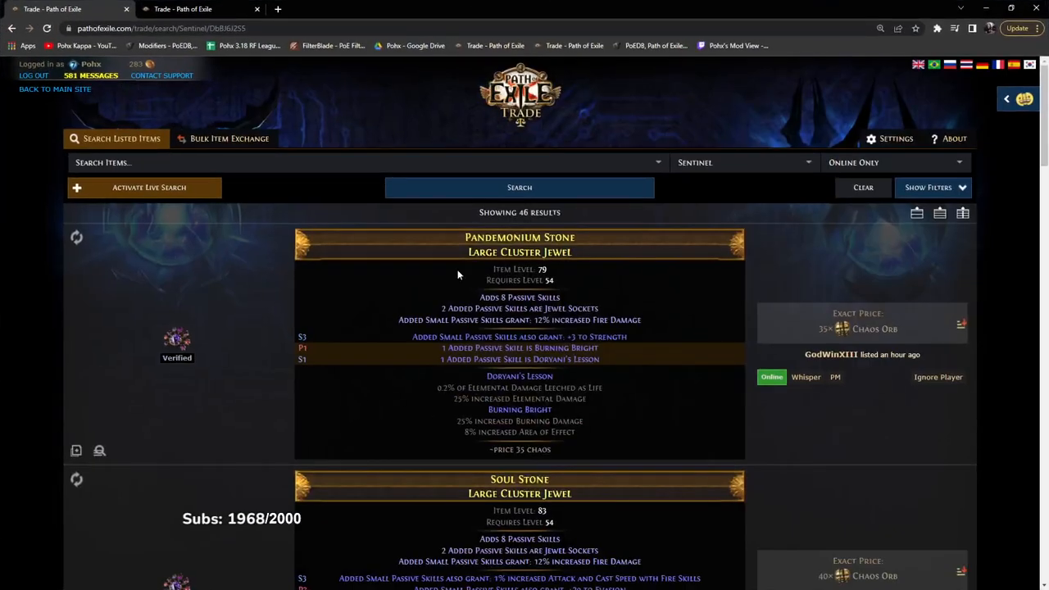
left_click(932, 186)
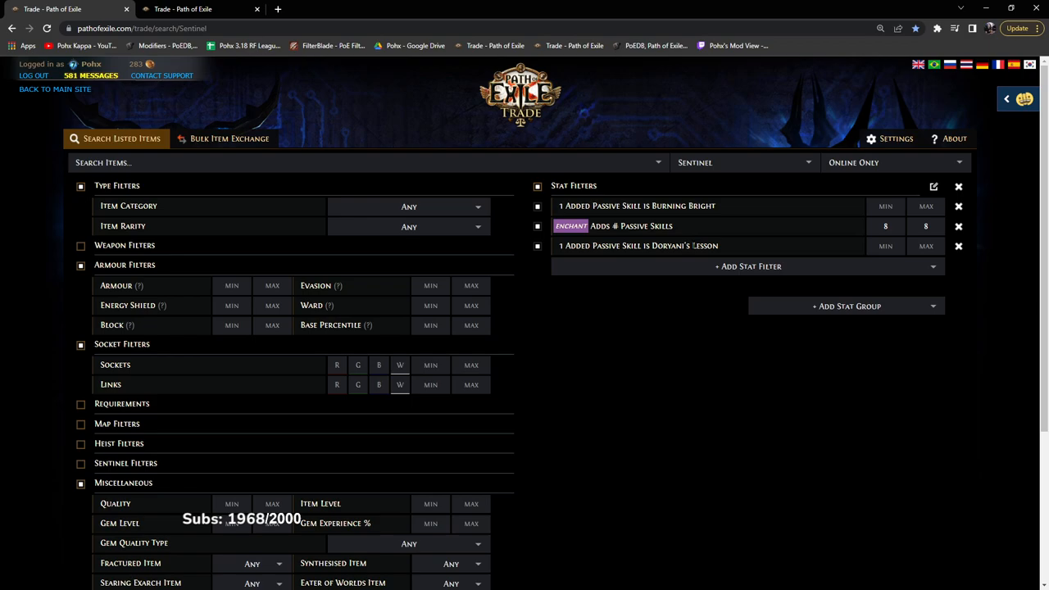
type("widesp")
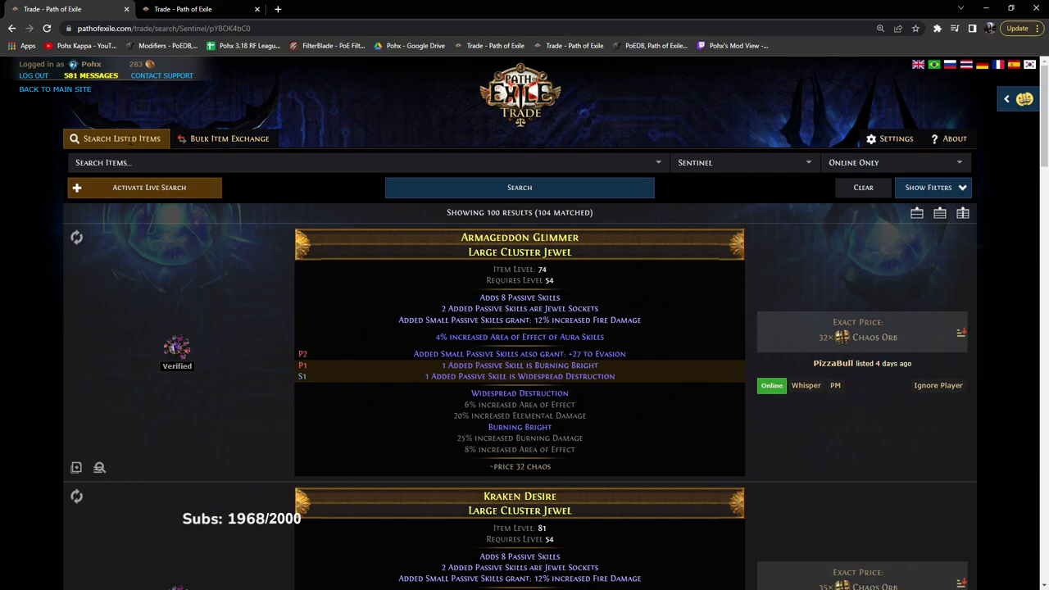
- Add the 'adds passive skills' enchant filter and run the large cluster jewel search
left_click(932, 187)
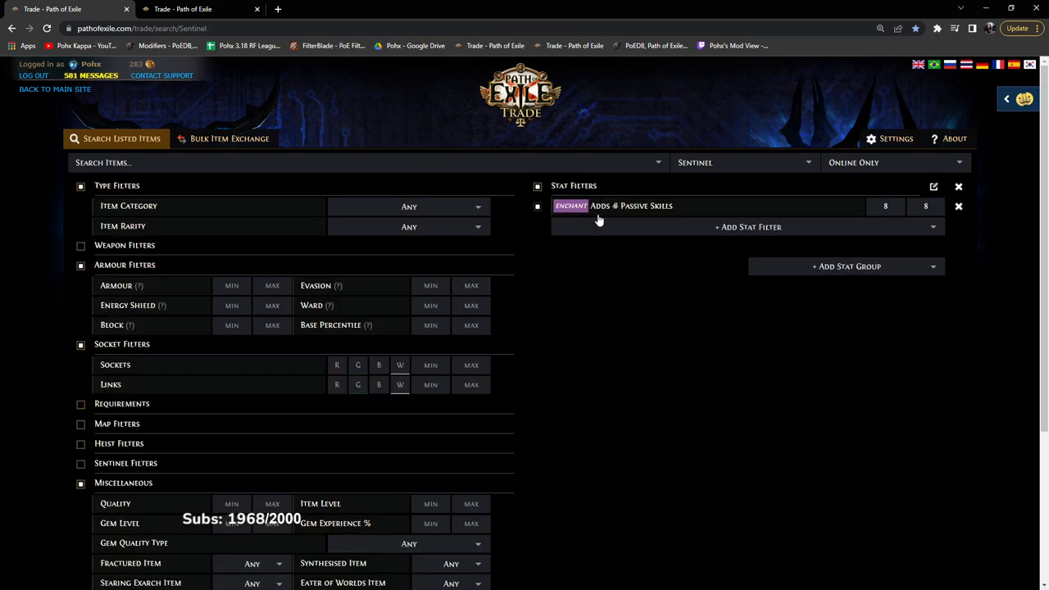
mouse_move(696, 206)
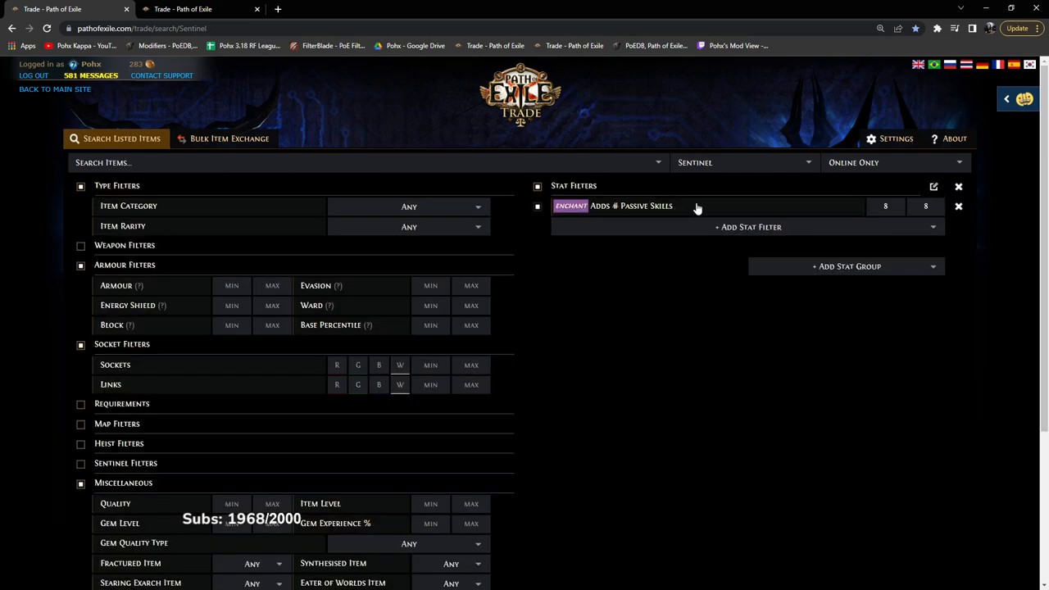
left_click(697, 206)
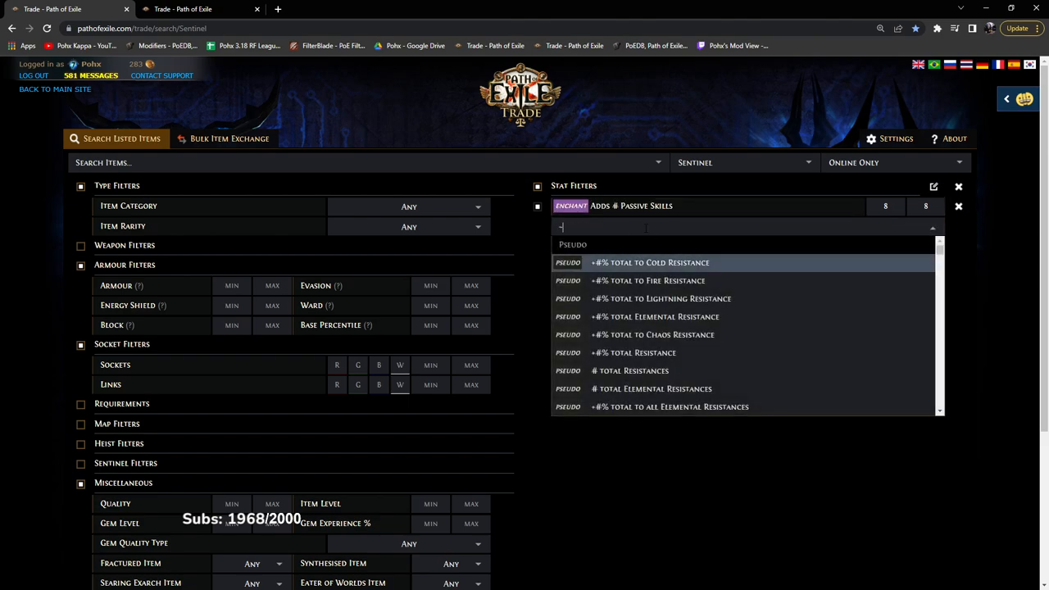
type("enchant")
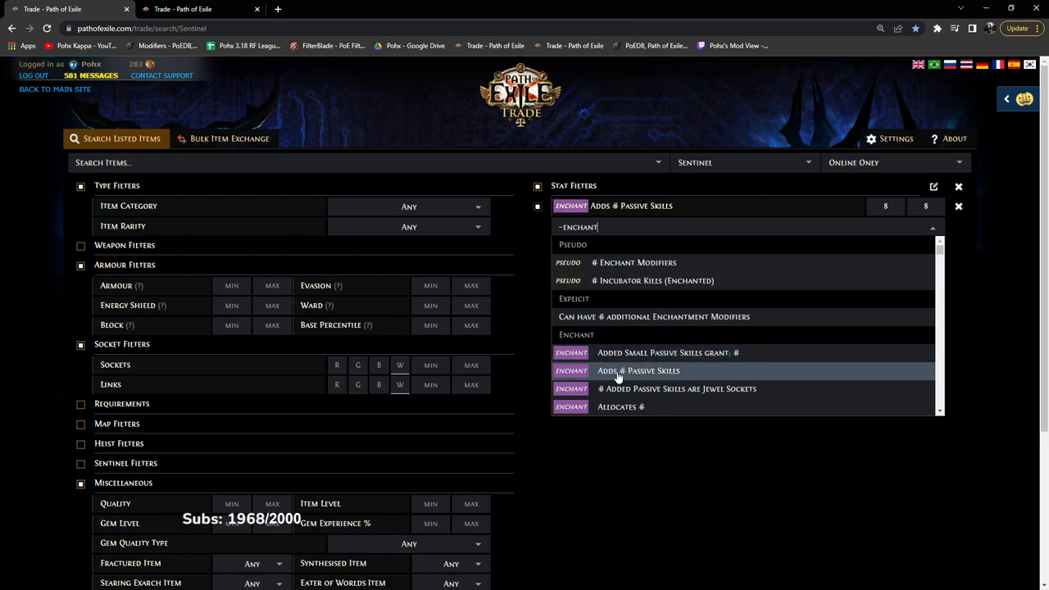
mouse_move(636, 370)
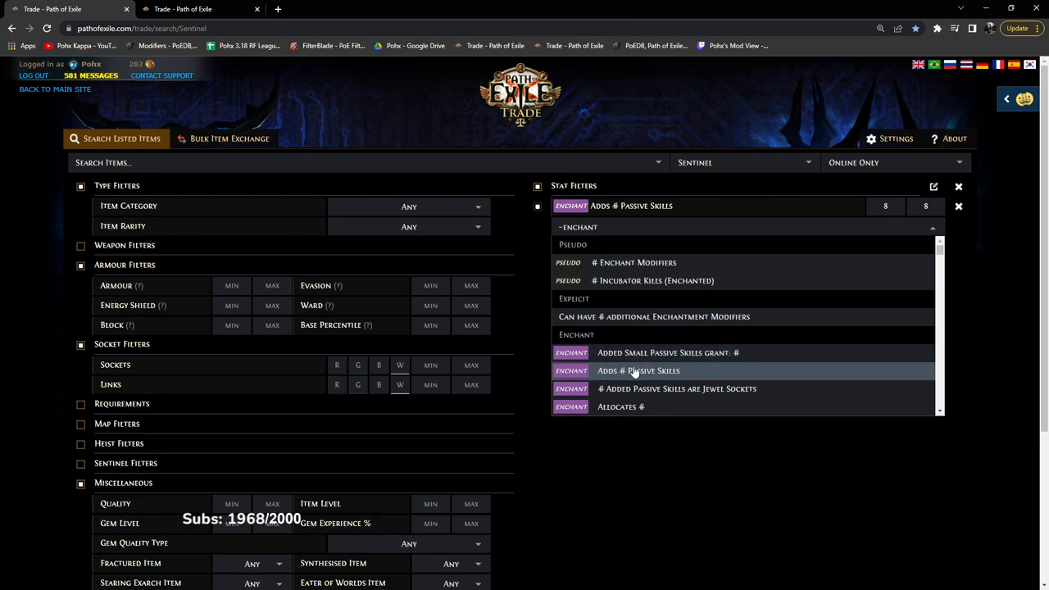
left_click(639, 371)
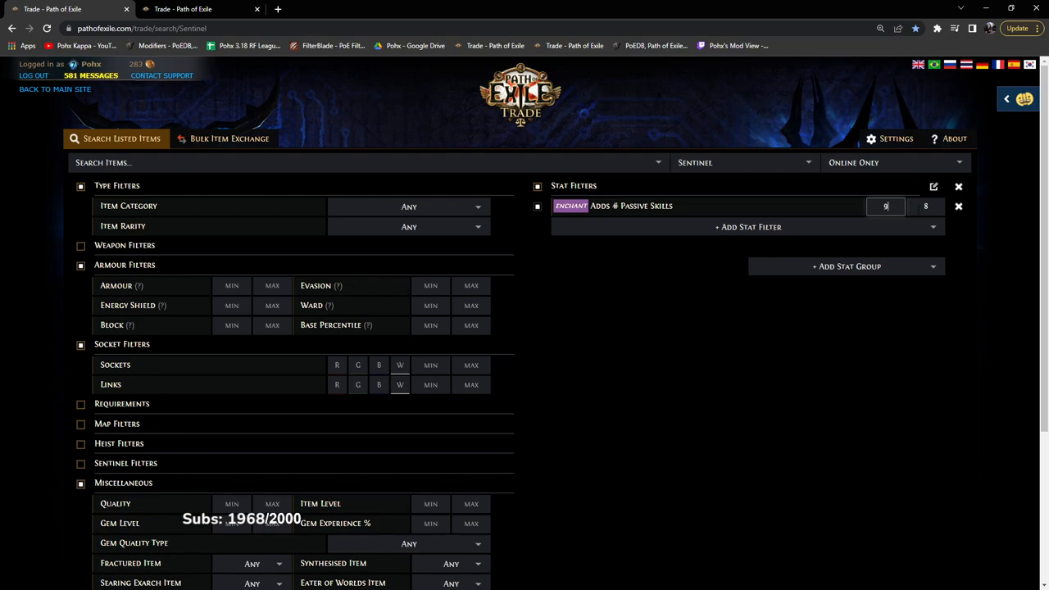
scroll("down", 3)
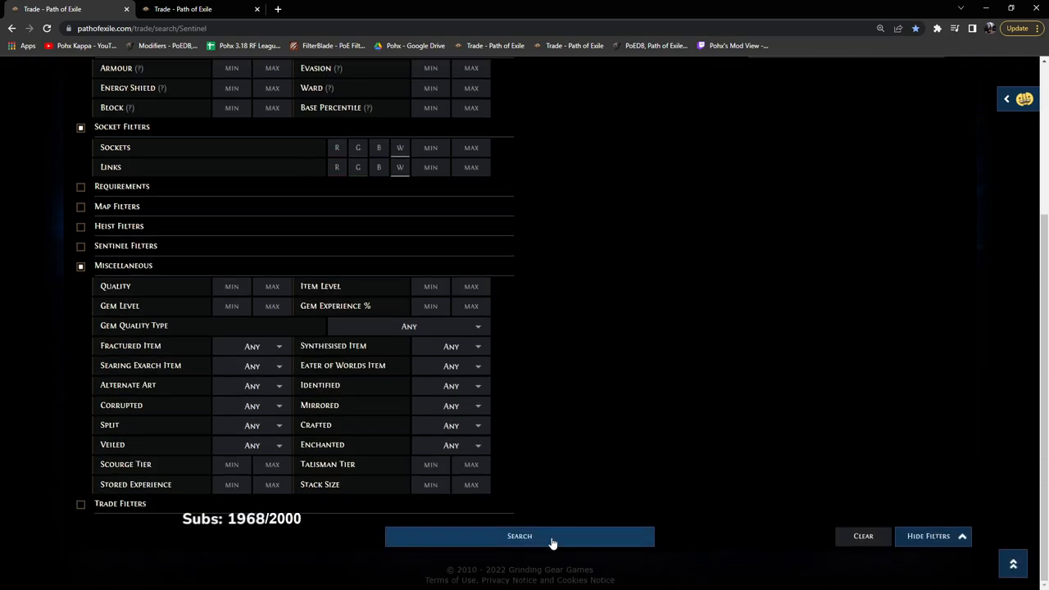
left_click(518, 536)
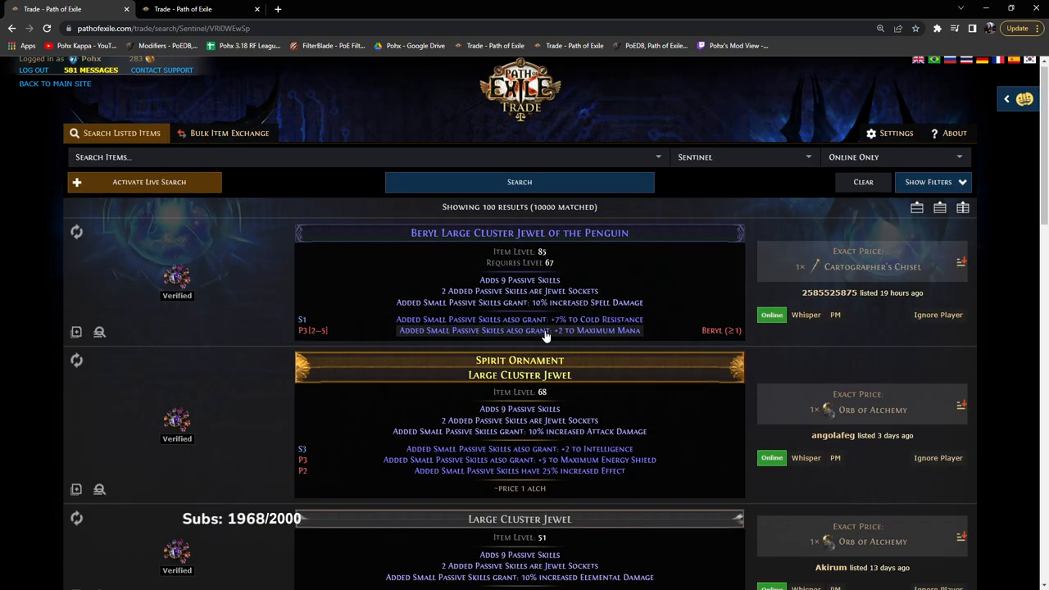
scroll("down", 3)
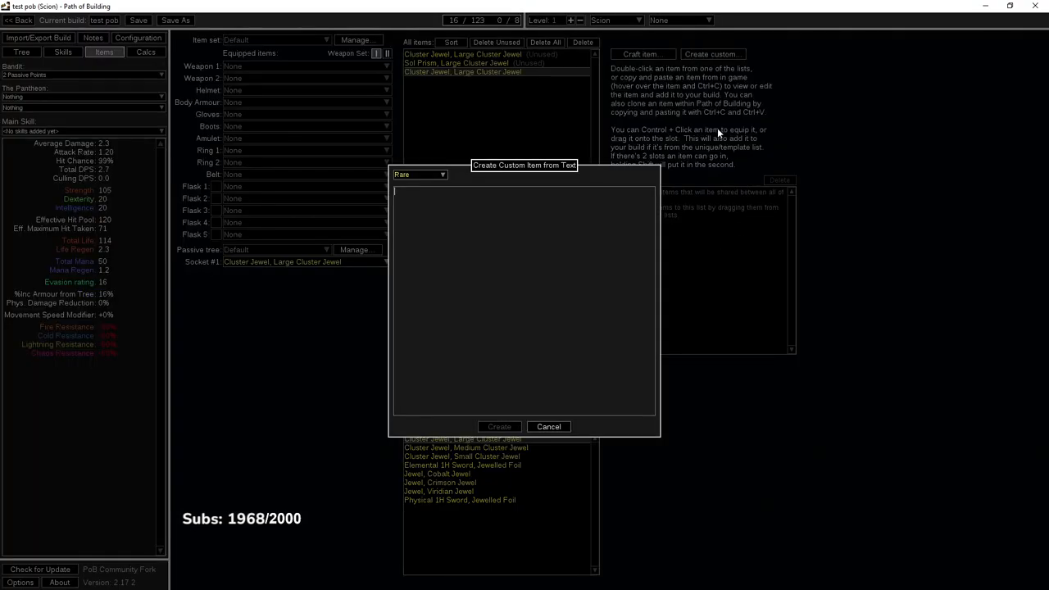
- Create the pasted Brood Spark large cluster jewel and view it on the passive tree
left_click(498, 426)
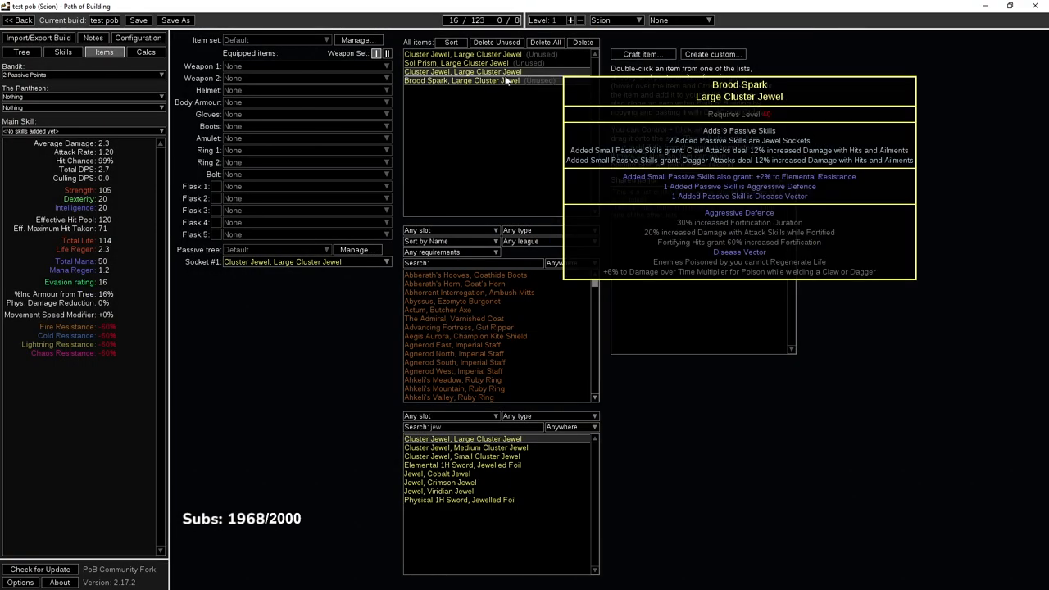
left_click(23, 53)
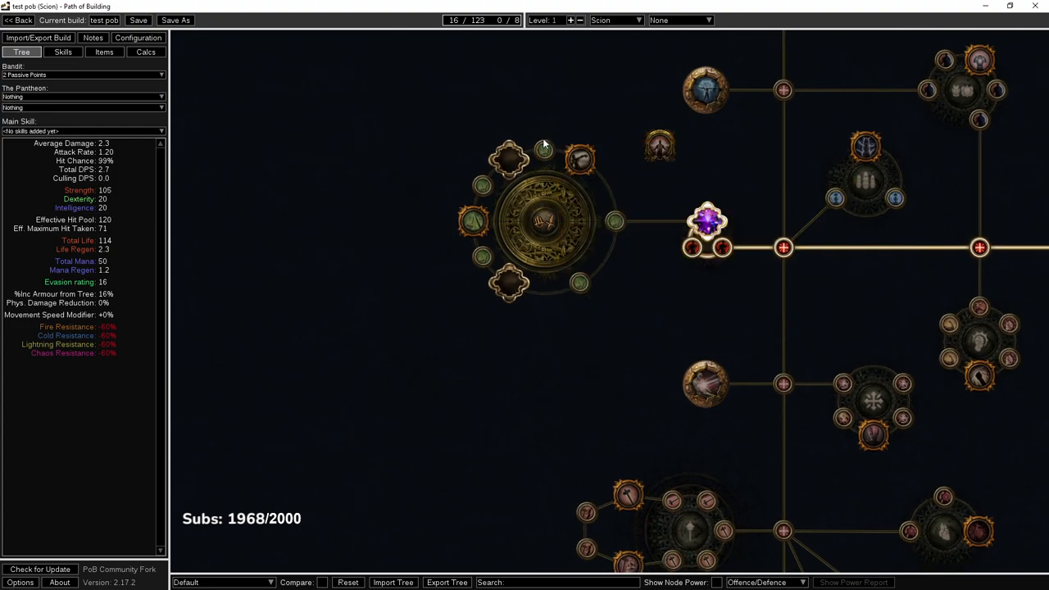
mouse_move(544, 151)
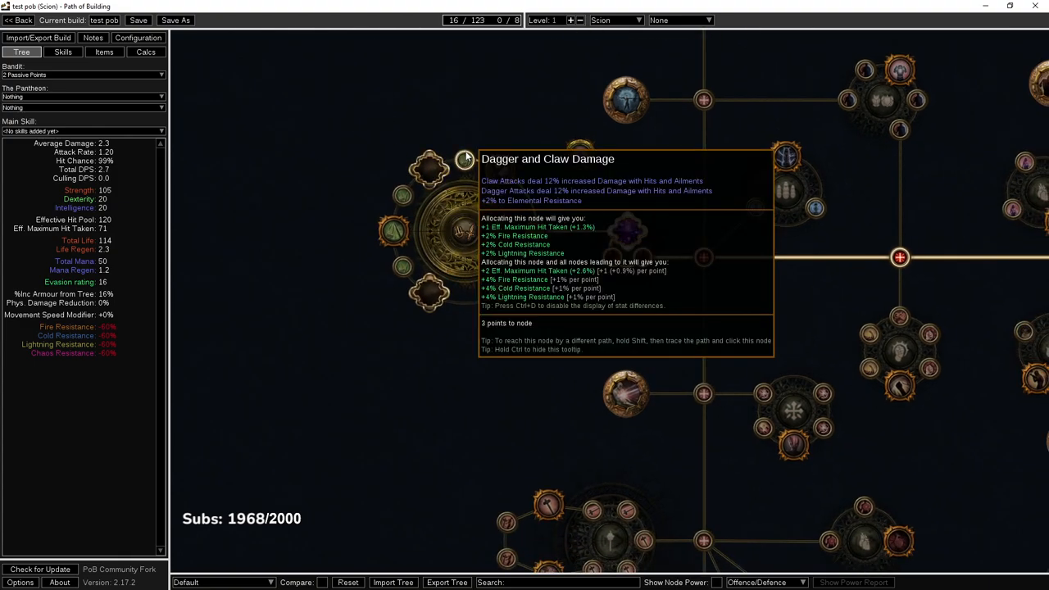
mouse_move(423, 275)
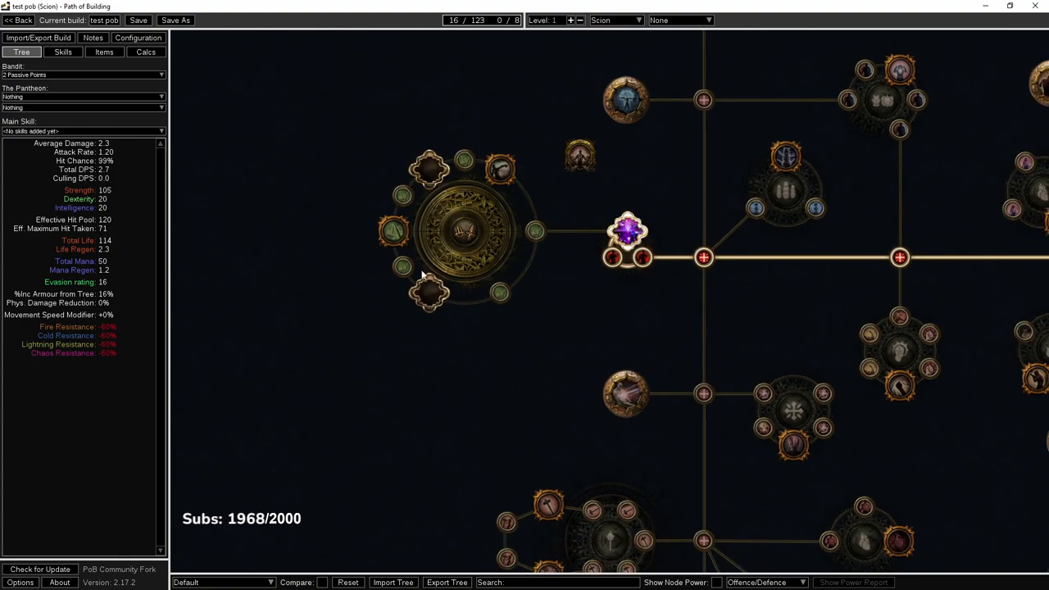
mouse_move(474, 172)
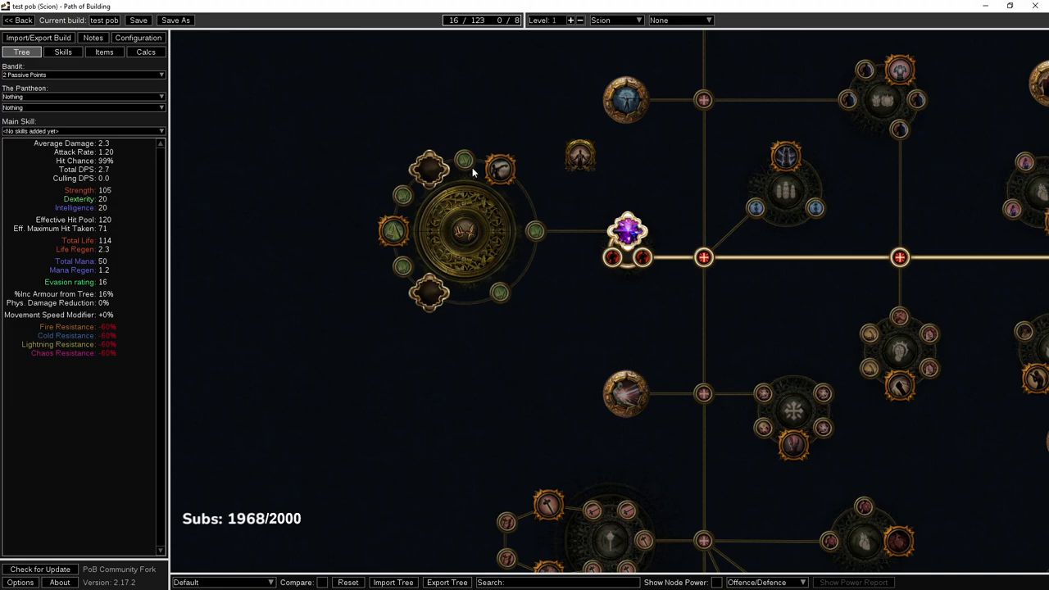
mouse_move(480, 137)
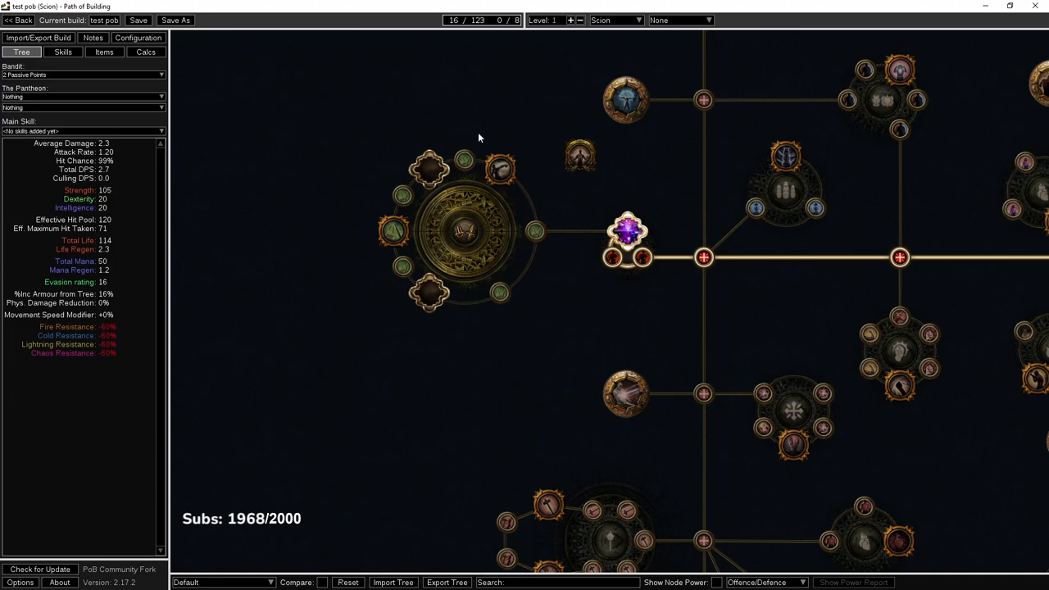
- Start a medium cluster jewel search with Flow of Life and the adds-passive-skills enchant filters
left_click(102, 52)
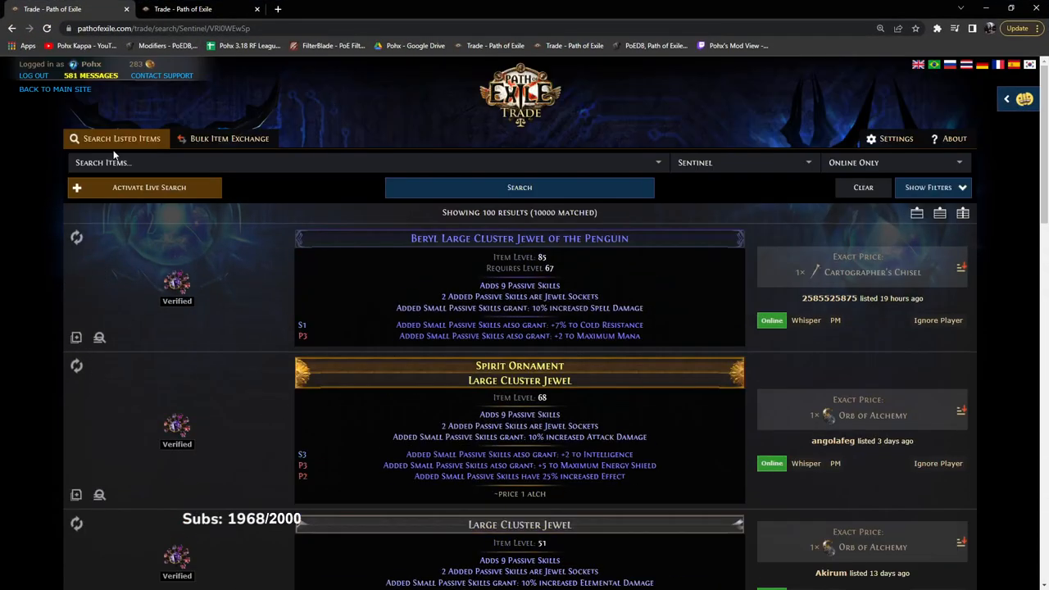
left_click(932, 187)
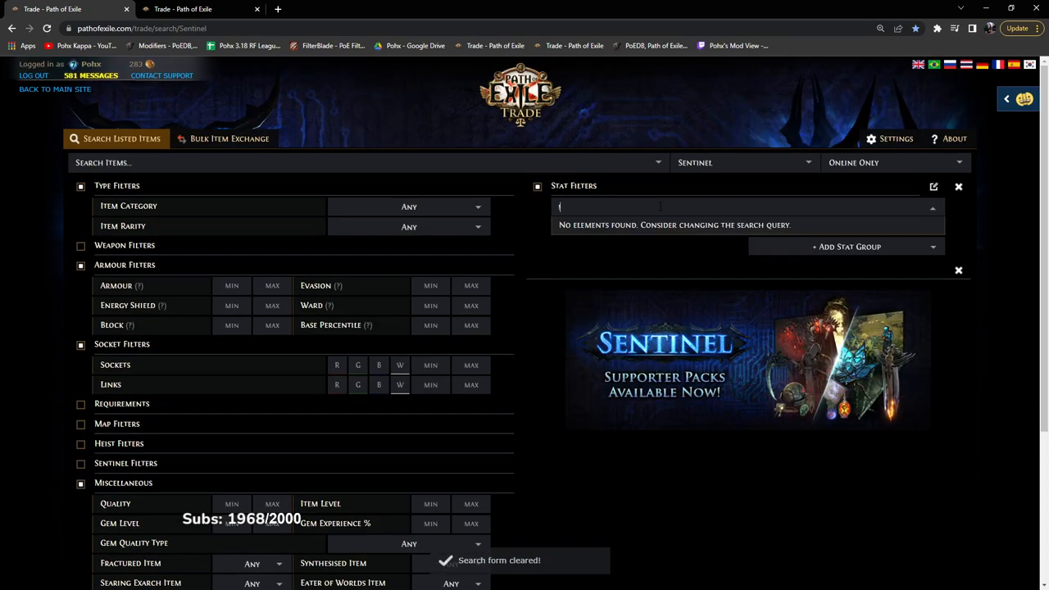
type("-flow")
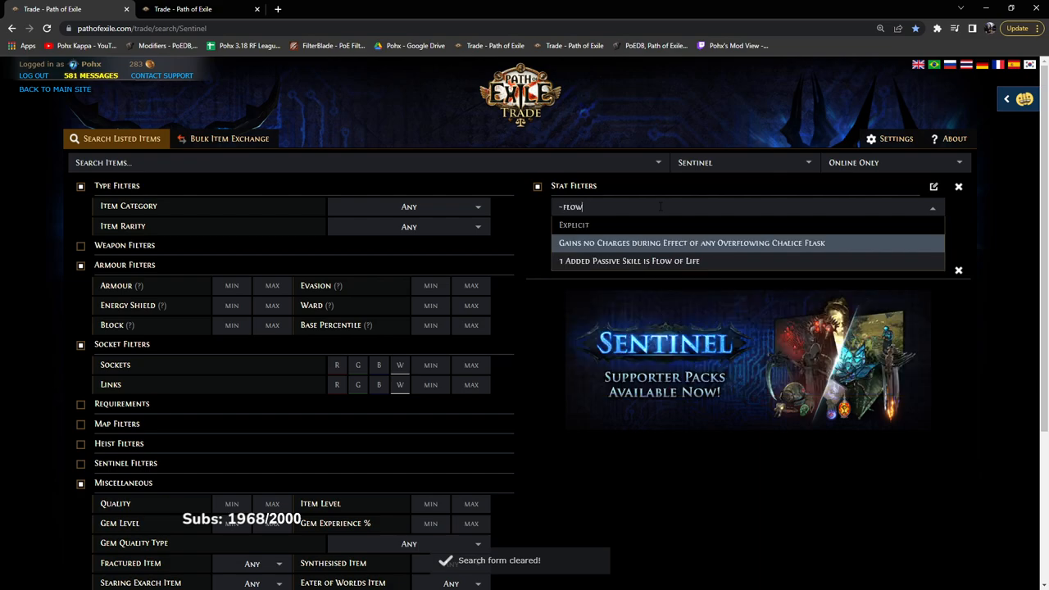
left_click(626, 261)
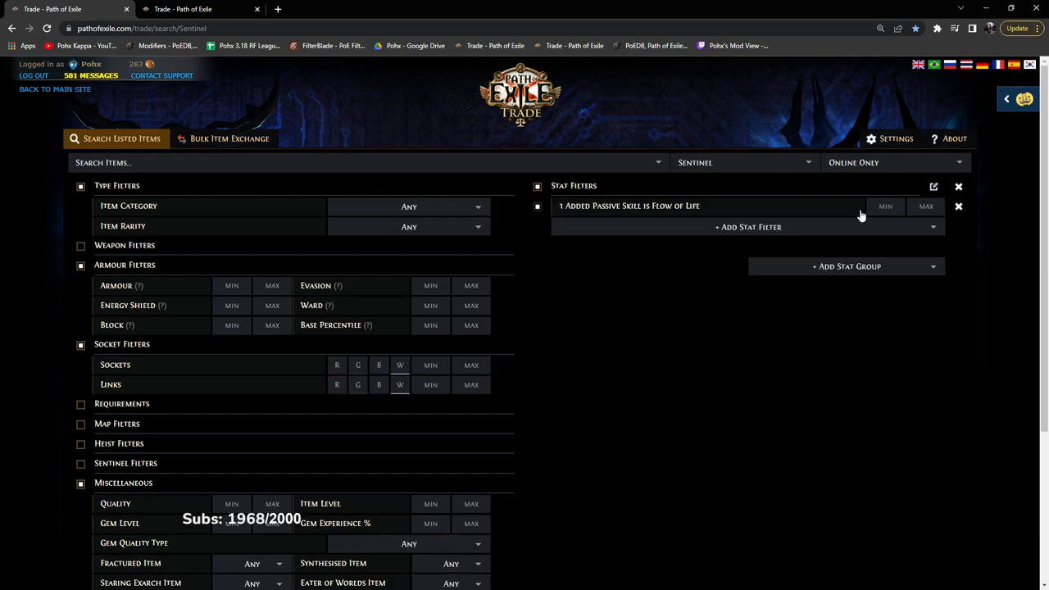
left_click(747, 226)
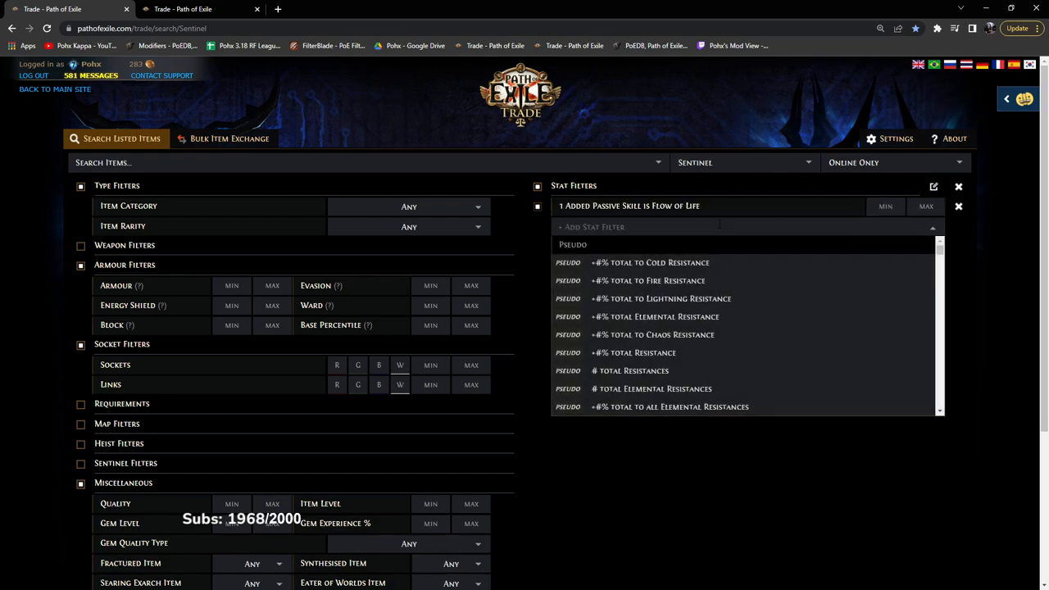
type("enchant")
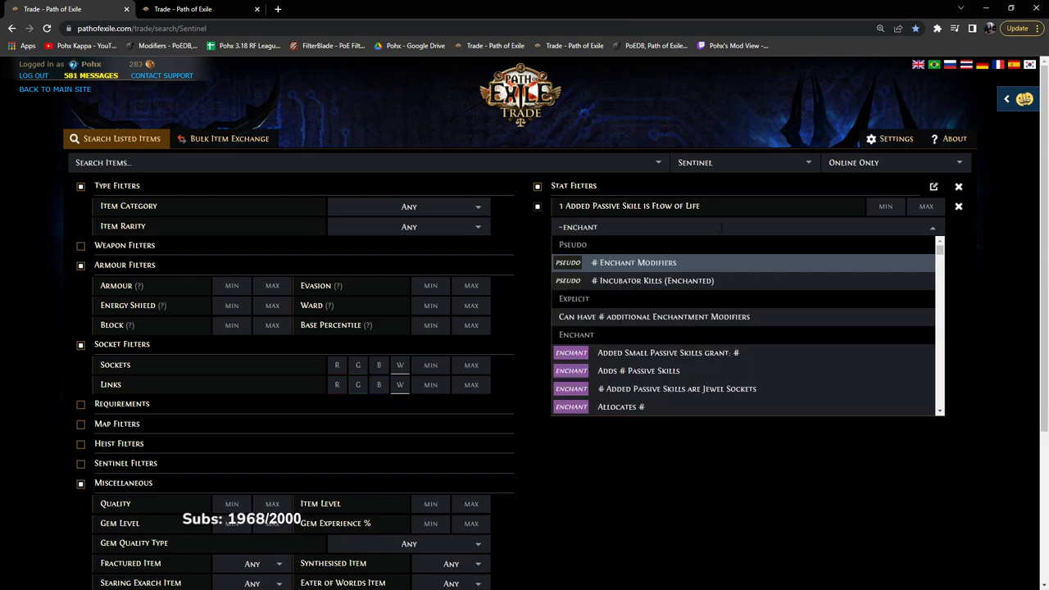
left_click(643, 370)
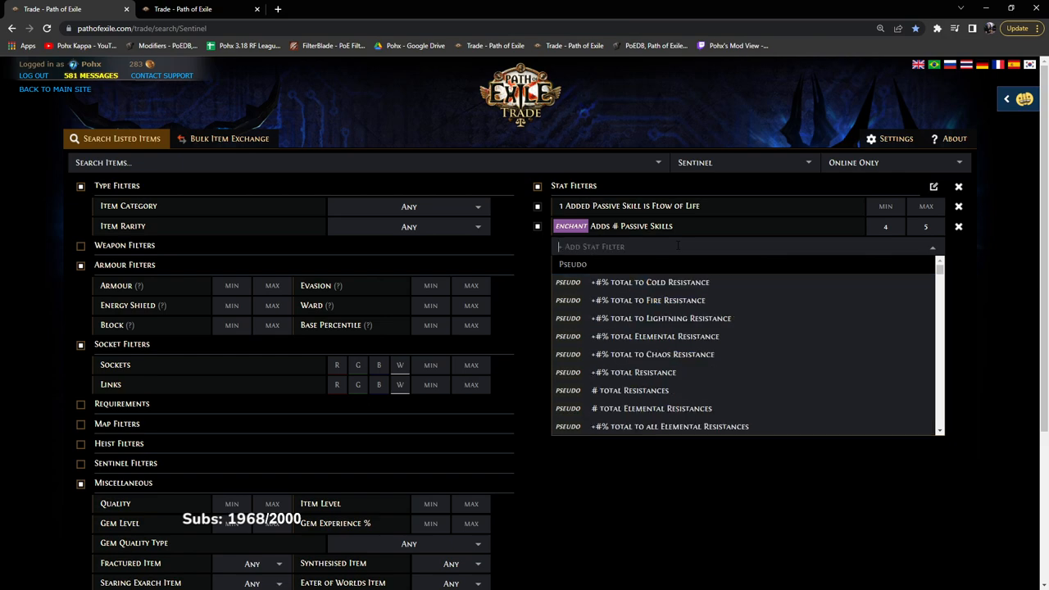
- Require small passives granting increased Burning Damage and run the medium cluster jewel search
type("~enchant")
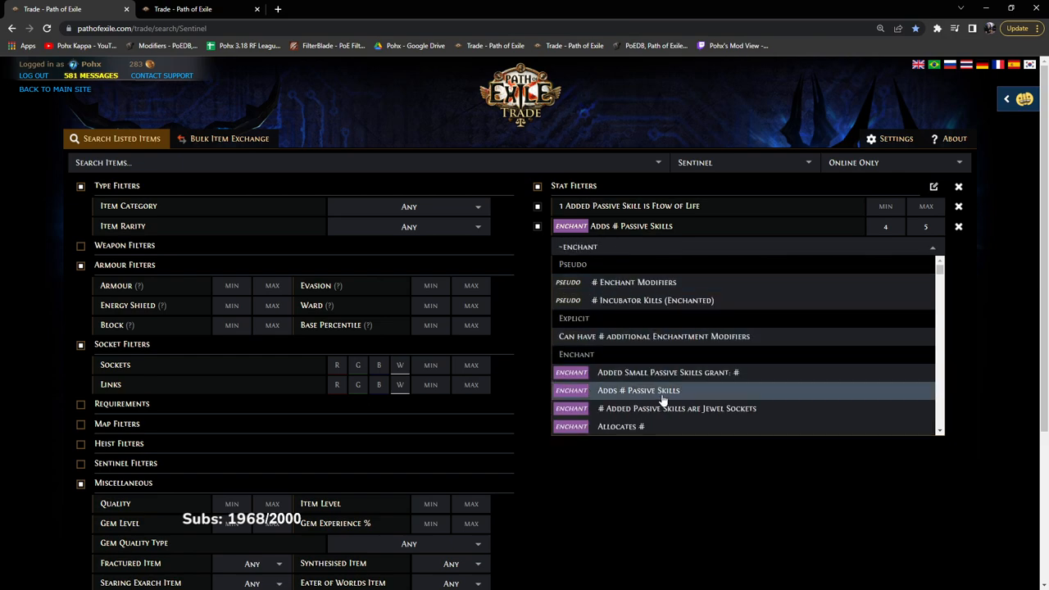
mouse_move(666, 380)
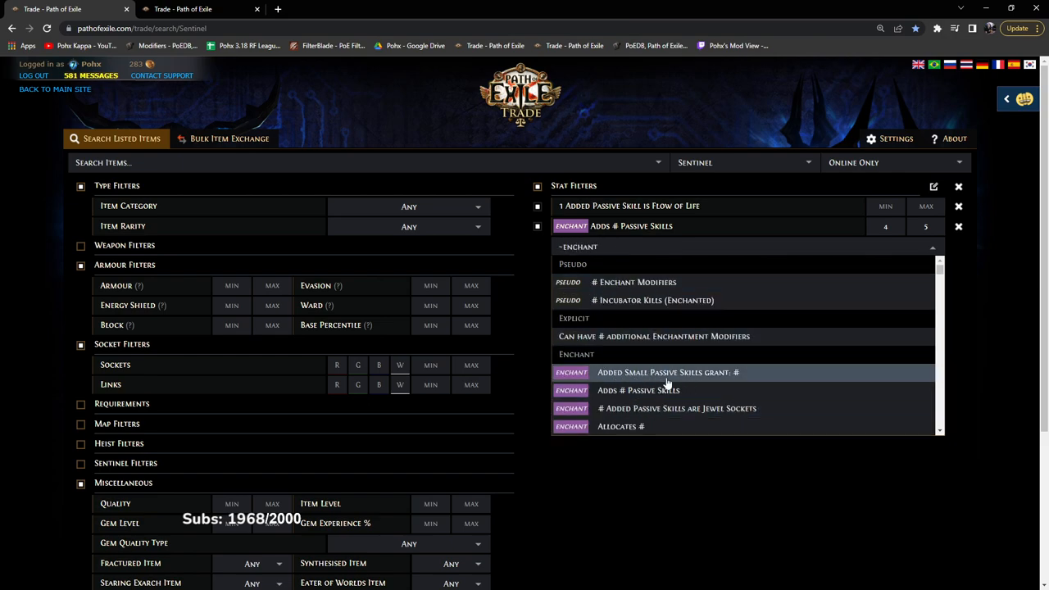
left_click(667, 373)
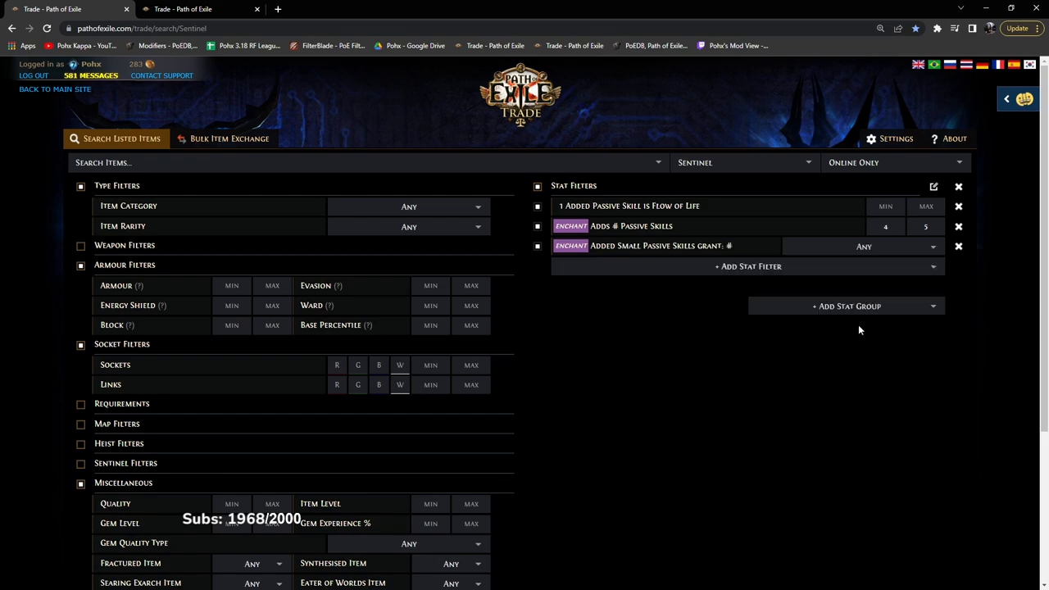
mouse_move(739, 256)
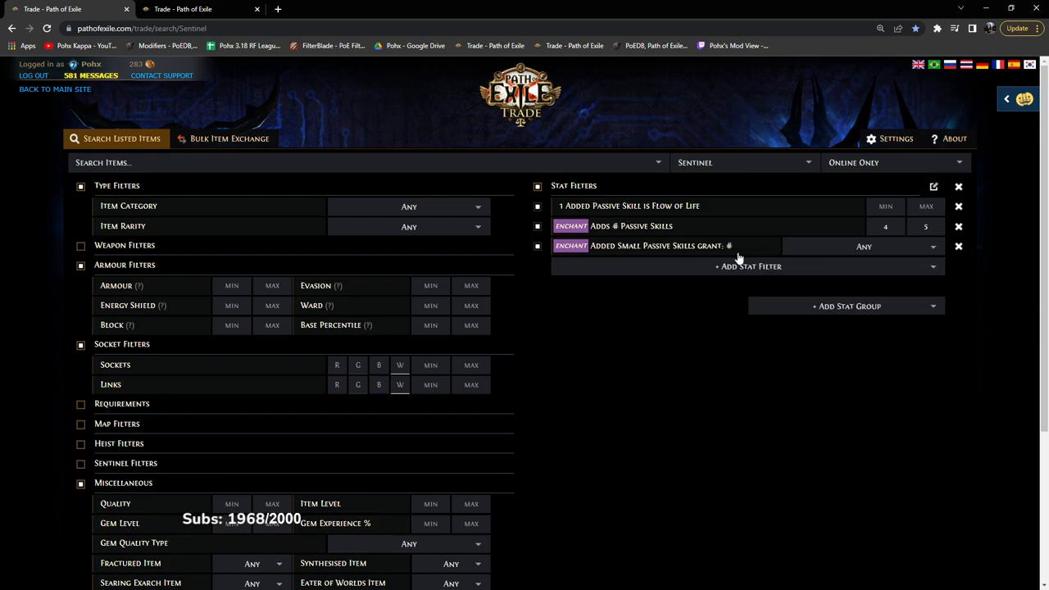
type("BURN")
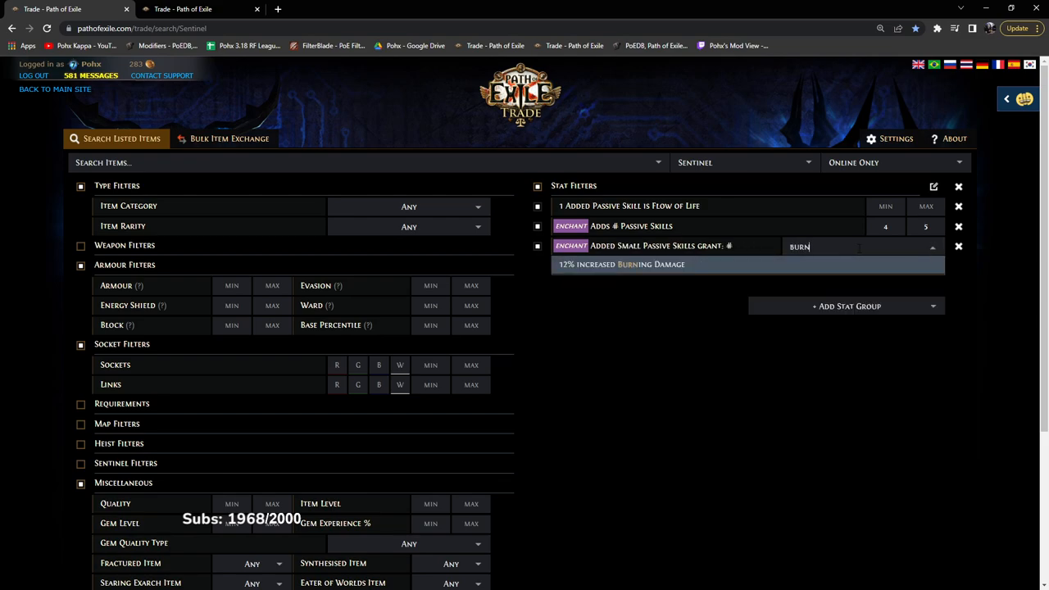
left_click(615, 264)
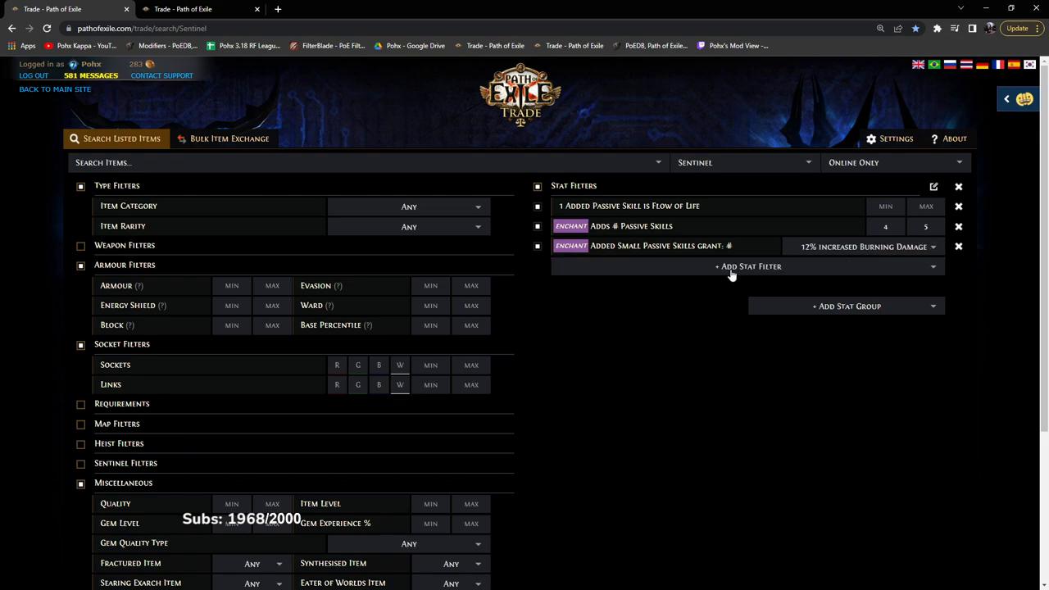
scroll("down", 3)
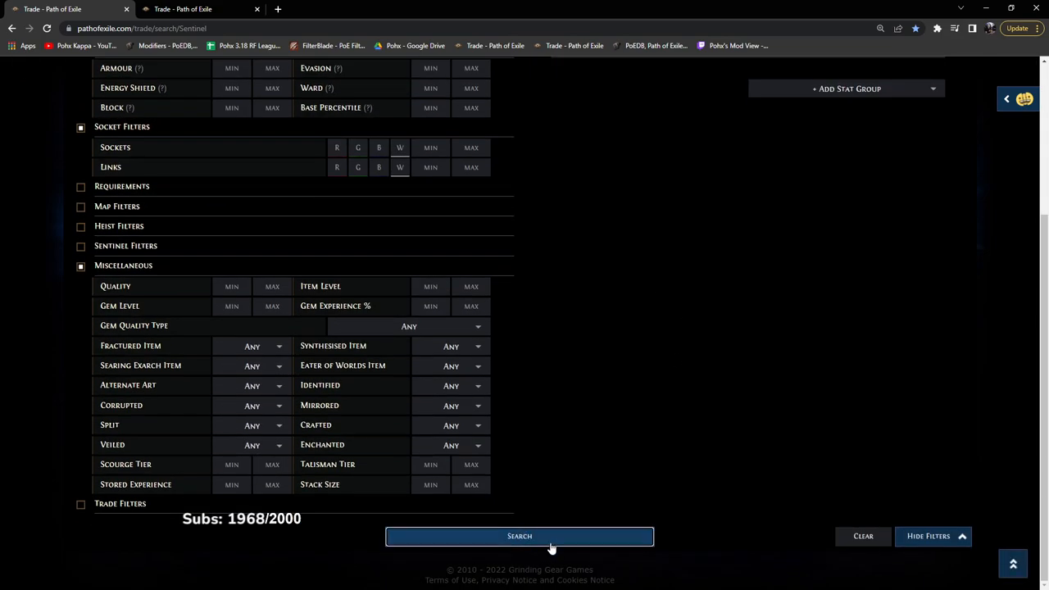
left_click(522, 536)
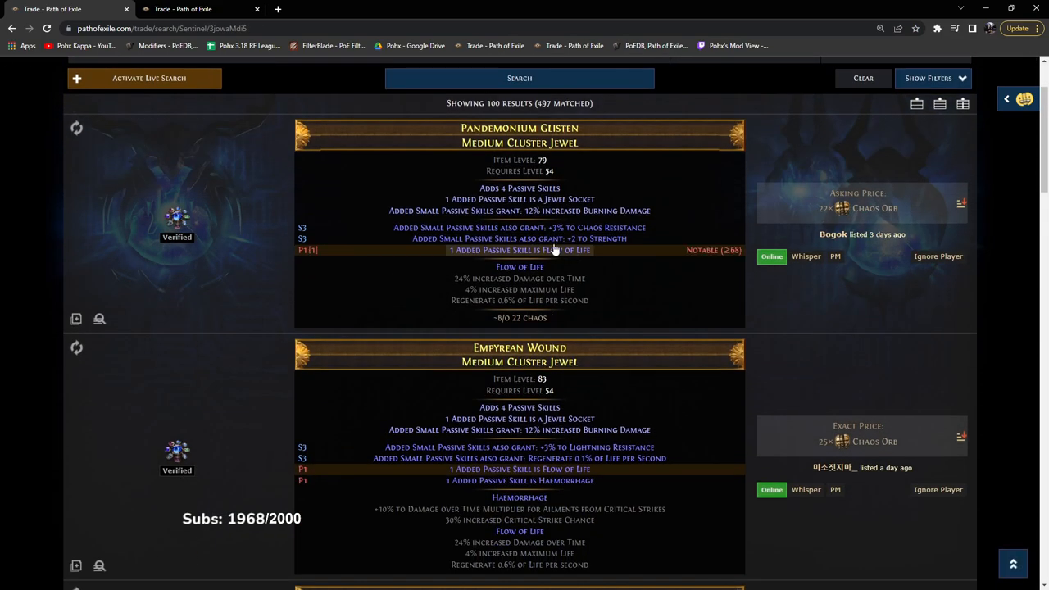
- Browse the Flow of Life listings and copy the whisper for the Behemoth Splinter jewel
scroll("down", 3)
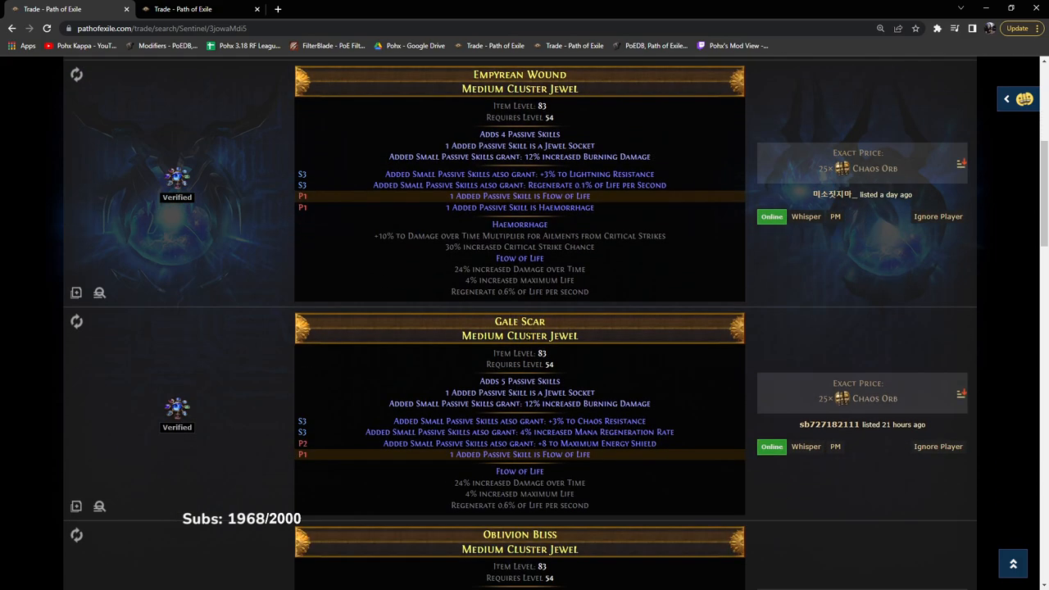
scroll("down", 3)
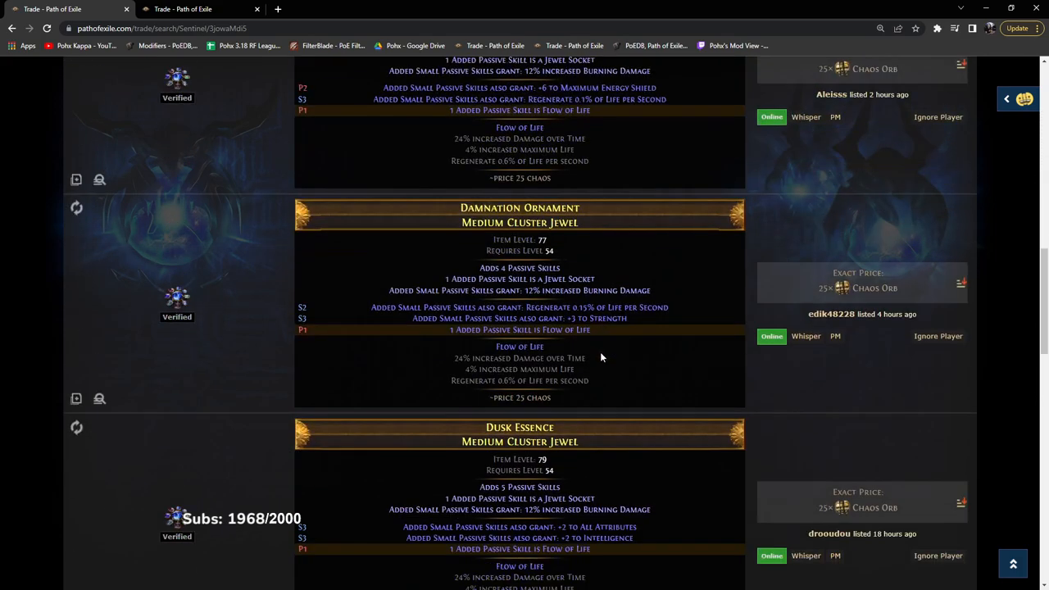
scroll("down", 3)
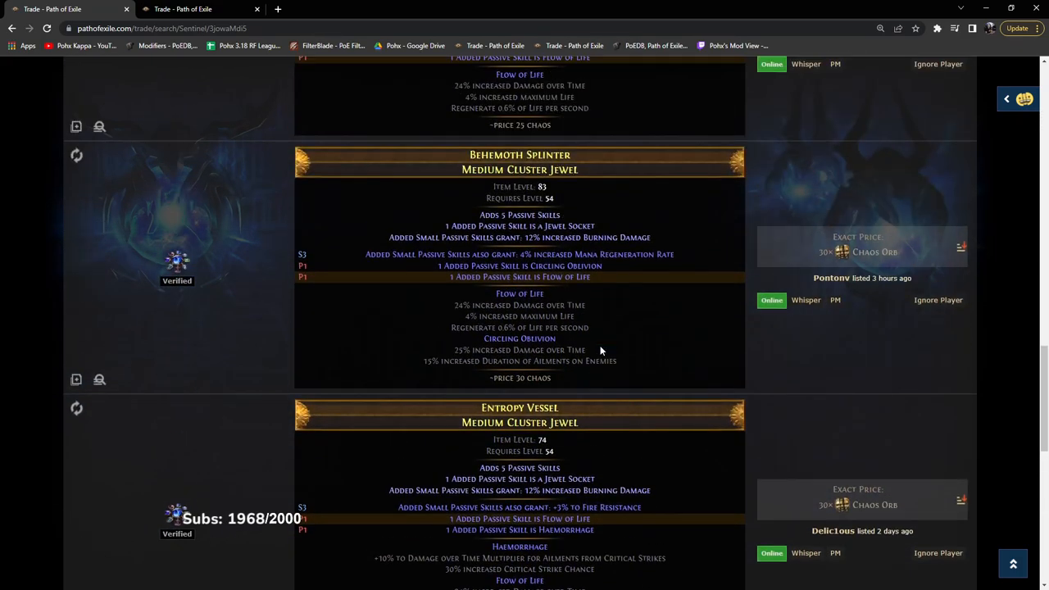
mouse_move(508, 216)
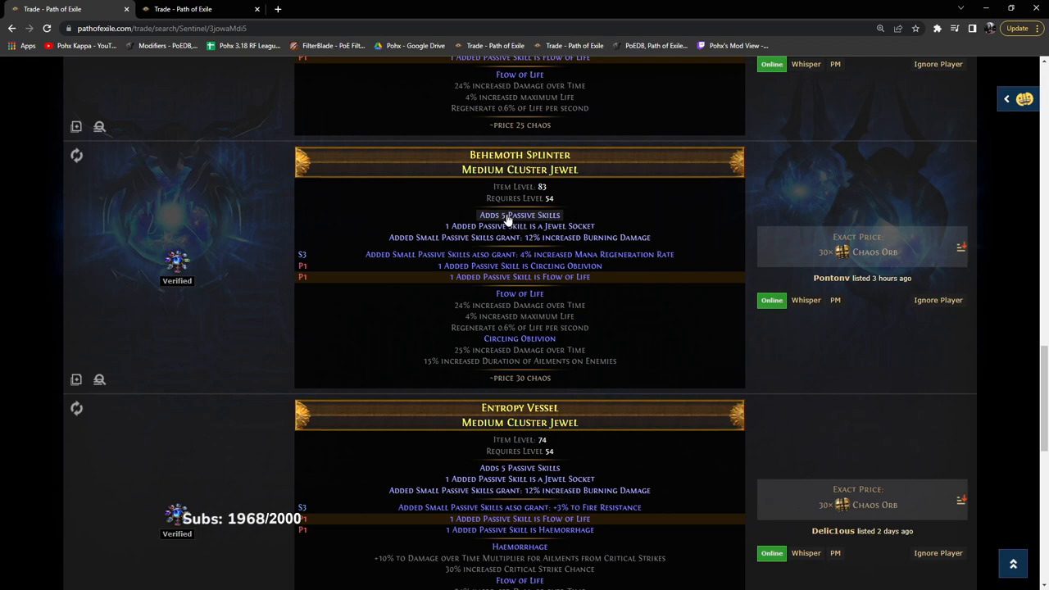
mouse_move(456, 318)
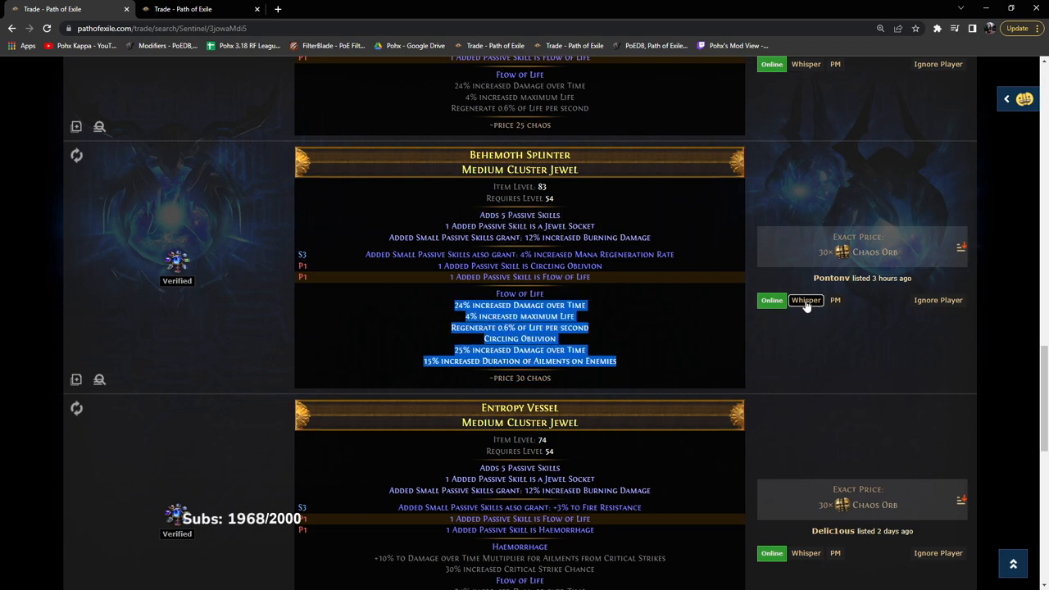
left_click(807, 300)
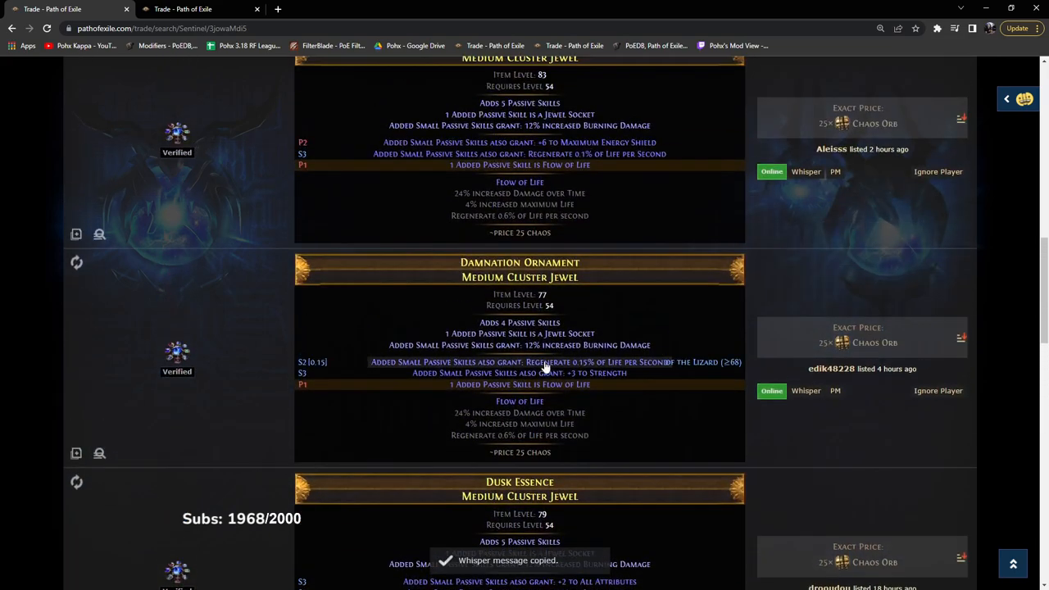
scroll("down", 3)
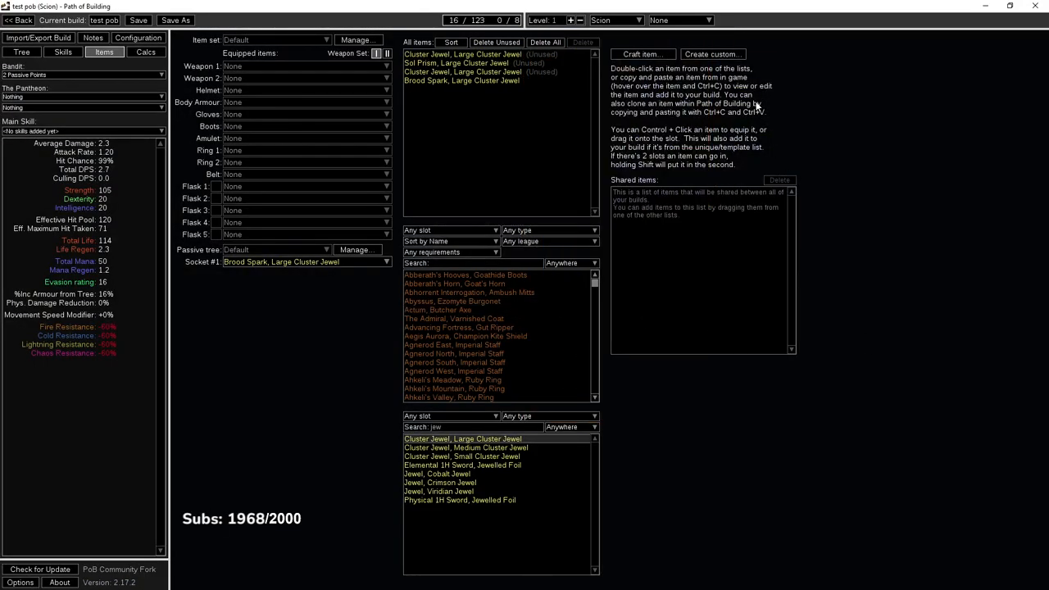
- Add the Behemoth Splinter medium cluster jewel and socket it in the large cluster's socket
left_click(714, 53)
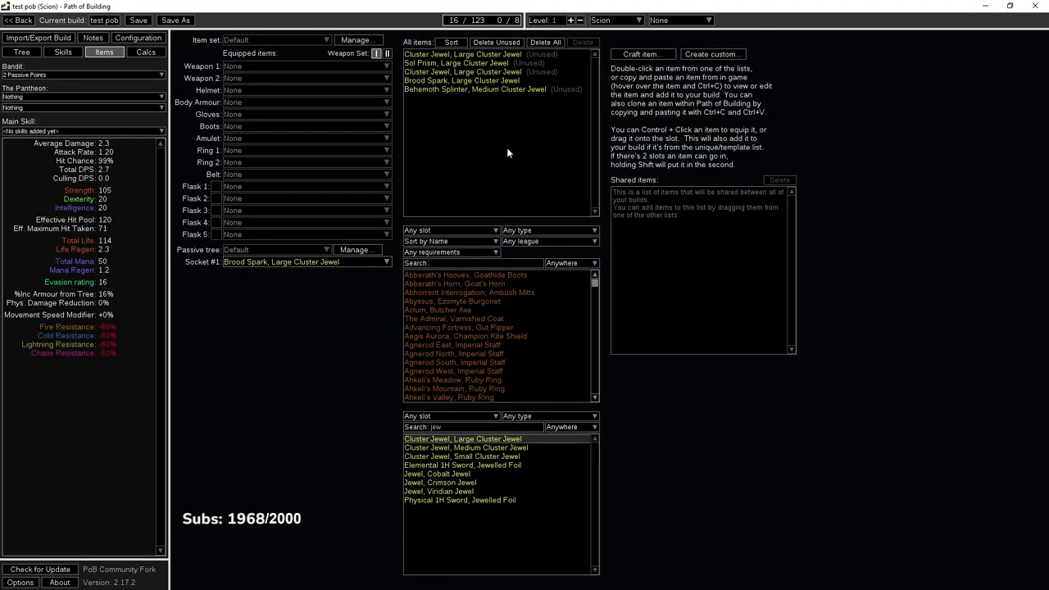
left_click(29, 51)
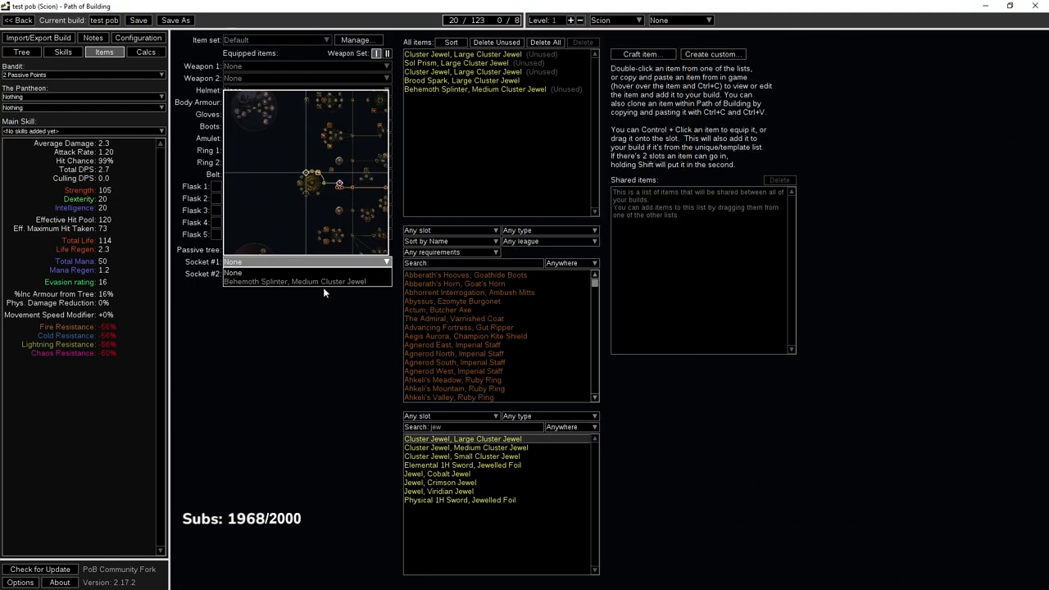
left_click(23, 51)
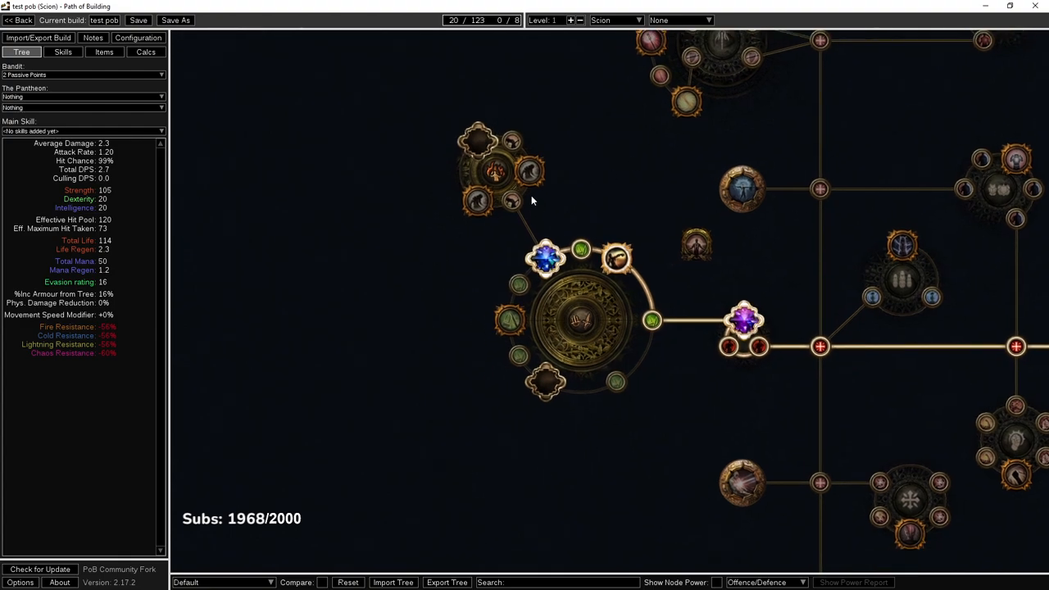
- Allocate the Behemoth Splinter small passive and its Flow of Life notable on the tree
left_click(471, 203)
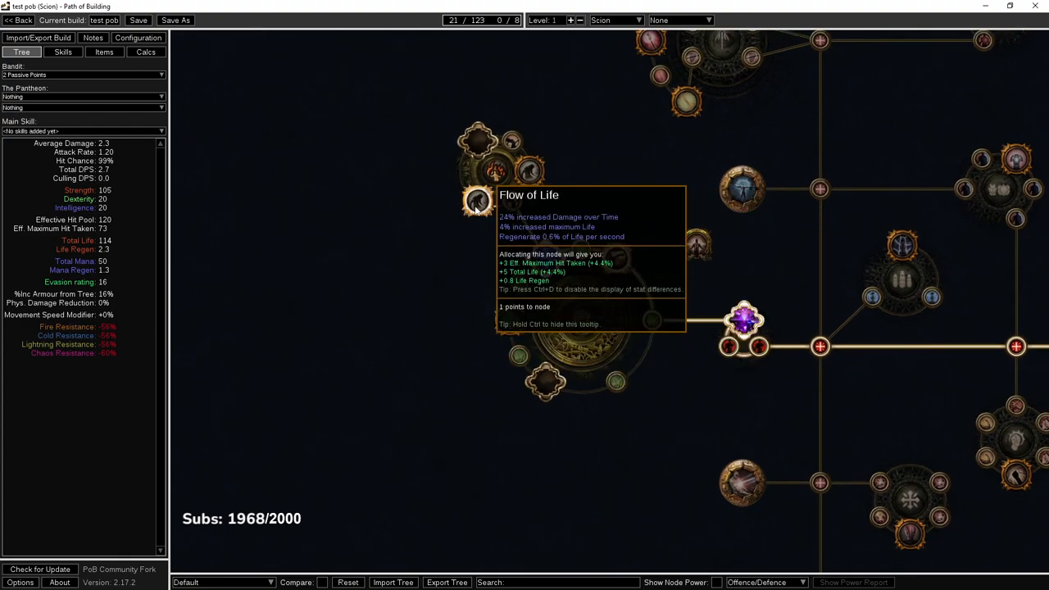
left_click(479, 200)
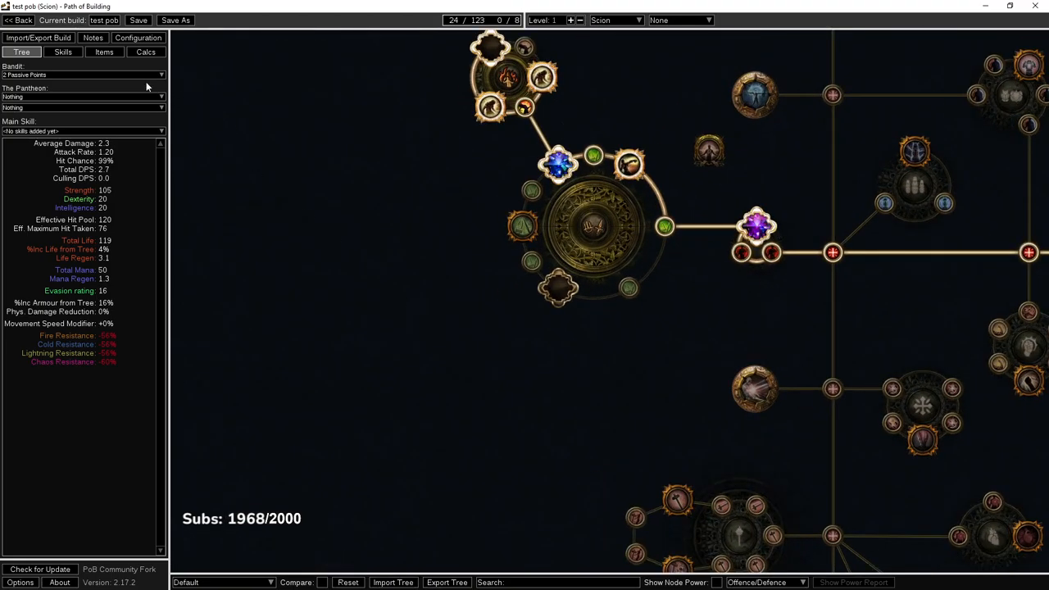
- Bring Oblivion Bliss from the trade listings into the build's item list and assign it a socket
left_click(100, 55)
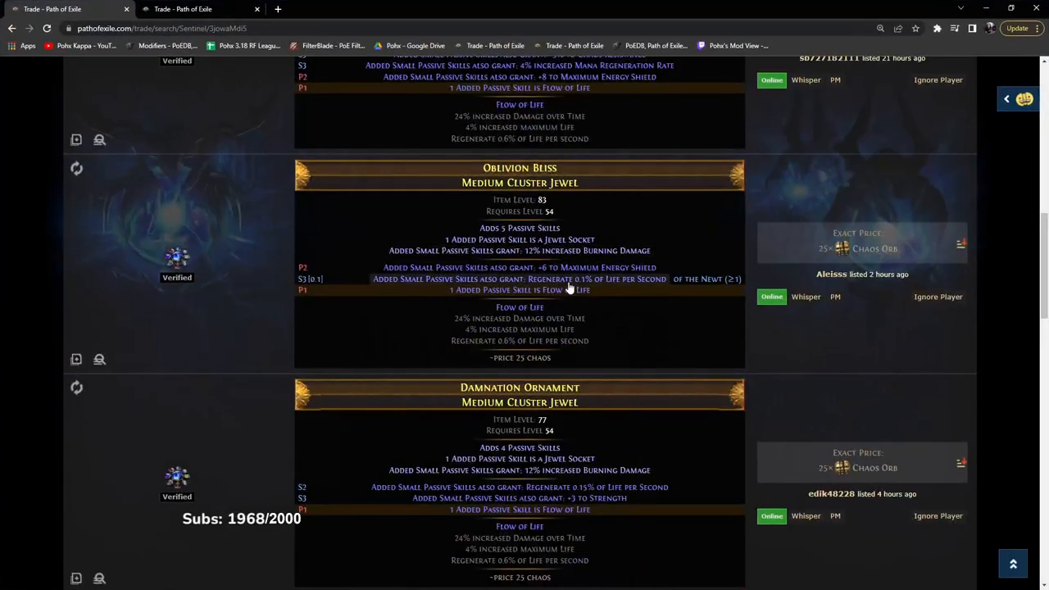
scroll("down", 3)
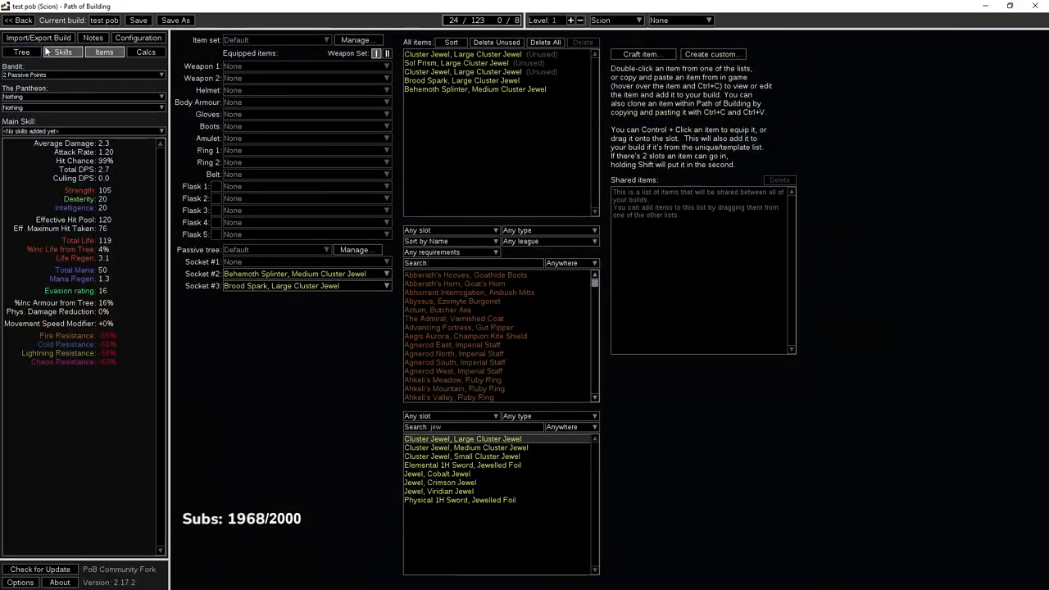
left_click(146, 51)
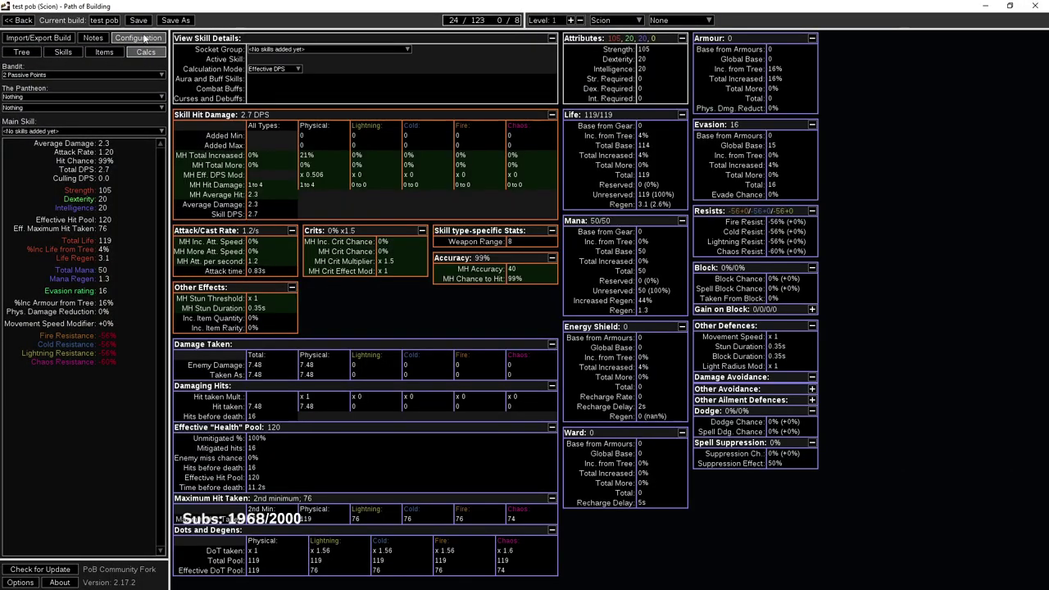
left_click(103, 51)
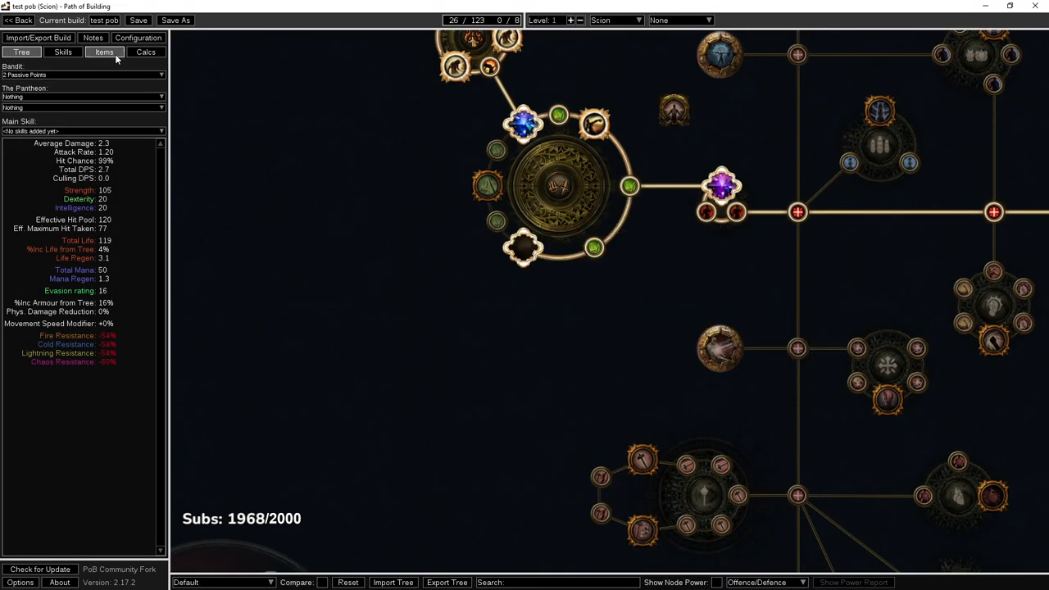
left_click(101, 53)
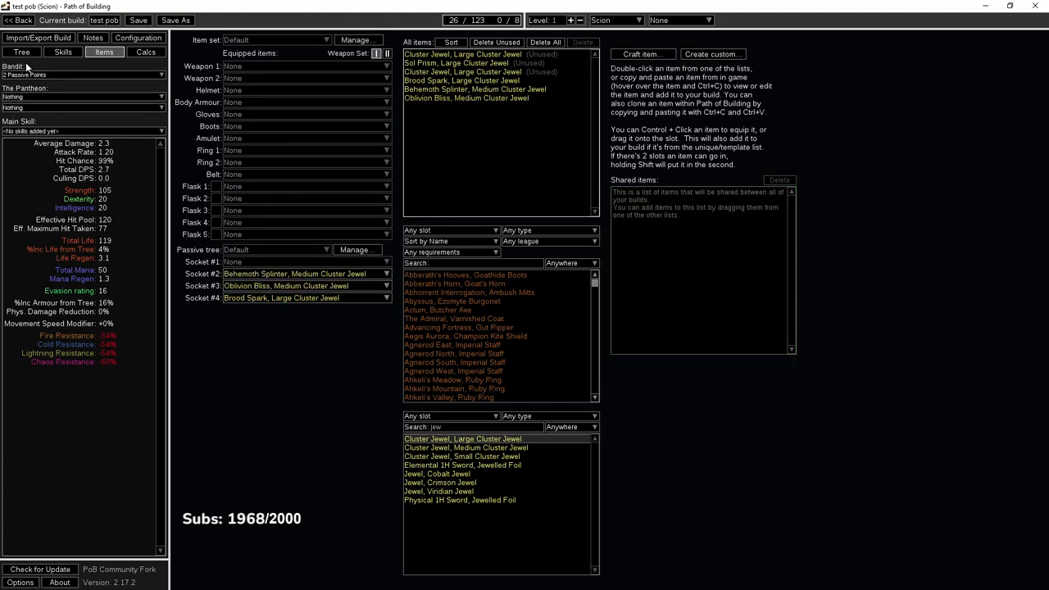
- Allocate the Oblivion Bliss Fire Damage over Time passive on the tree
left_click(23, 53)
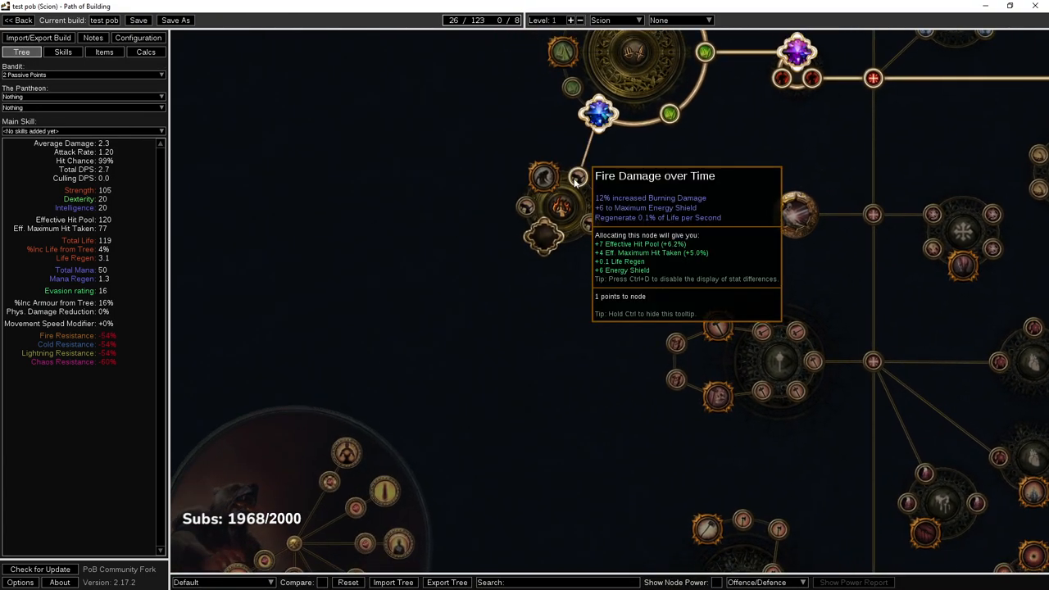
left_click(575, 175)
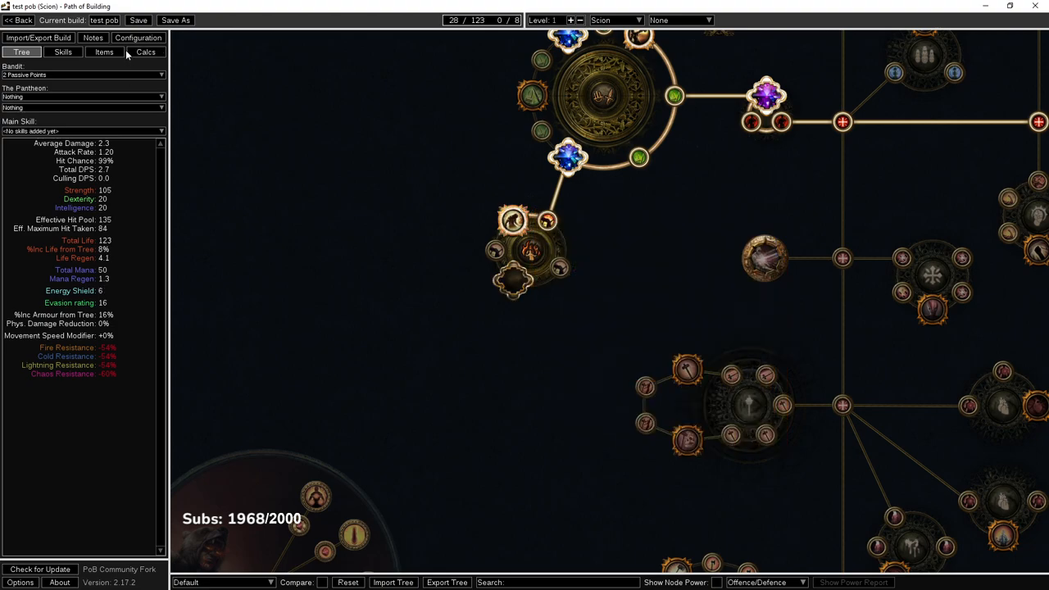
- View the Oblivion Bliss jewel's raw item text in the editor and close it again
left_click(108, 51)
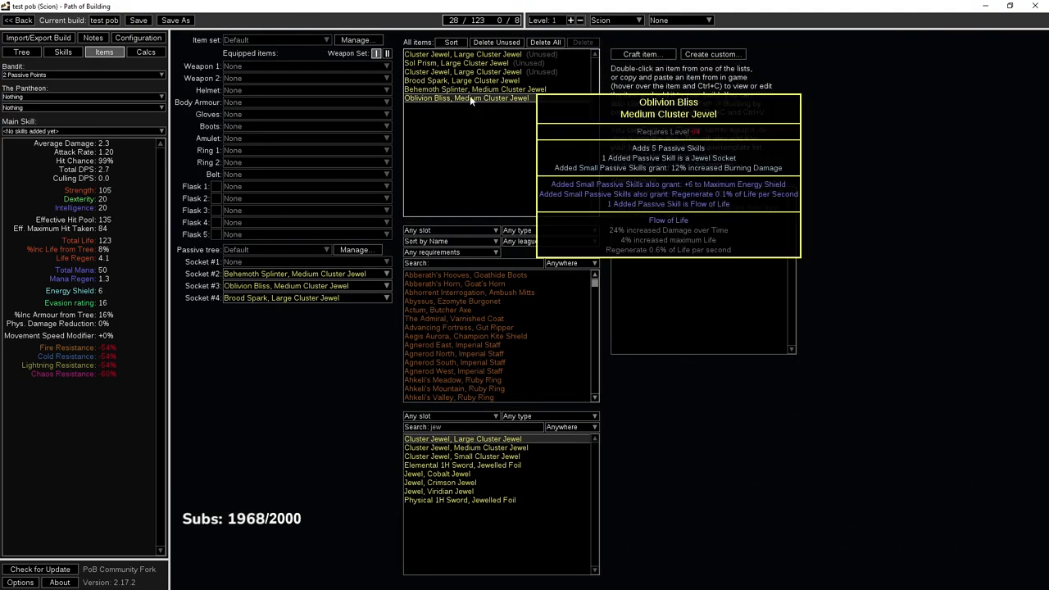
left_click(474, 98)
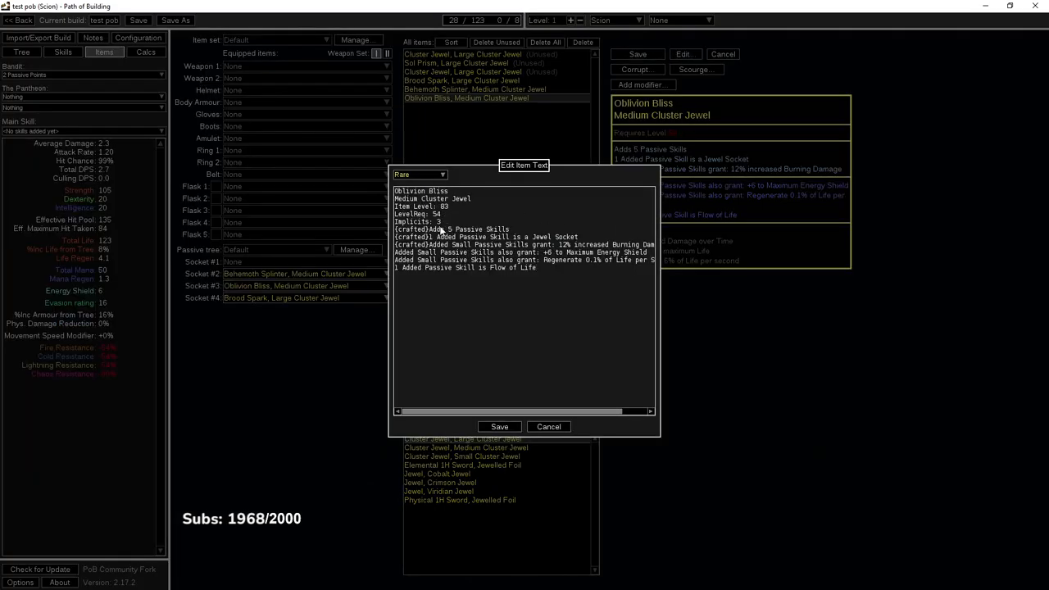
left_click(498, 426)
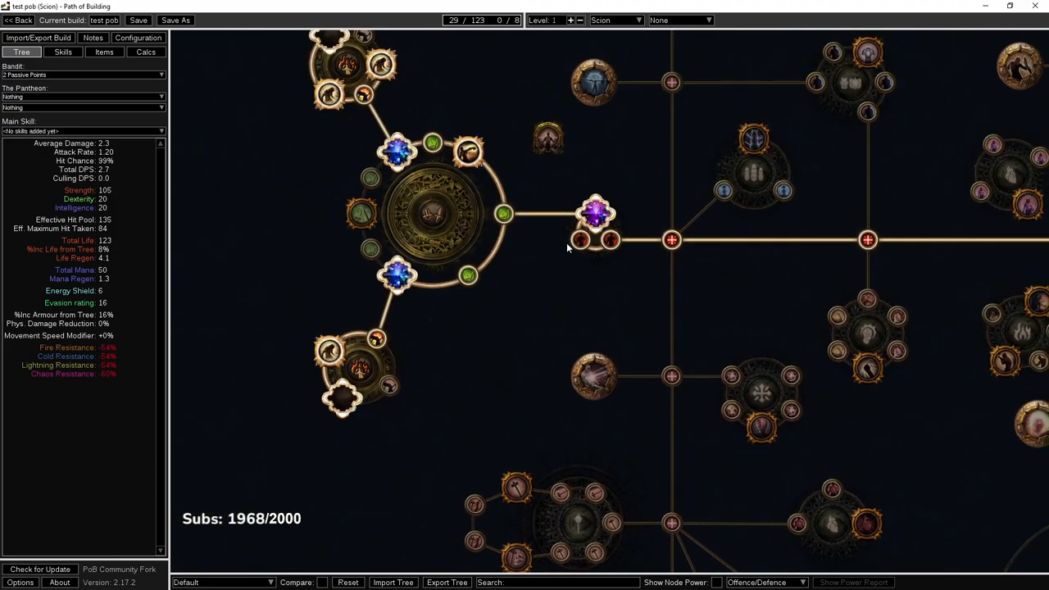
mouse_move(531, 331)
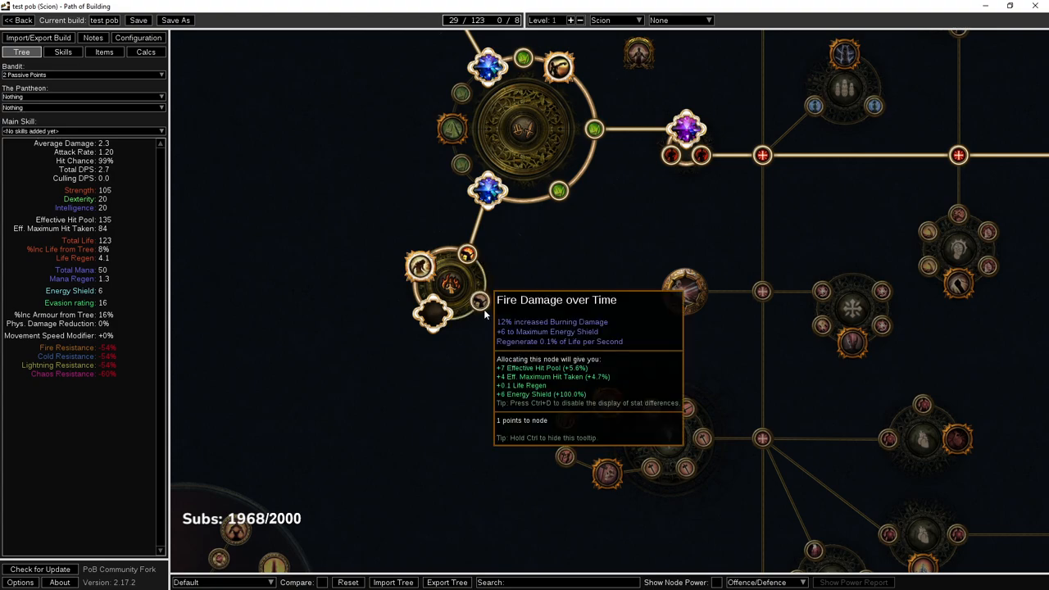
mouse_move(475, 303)
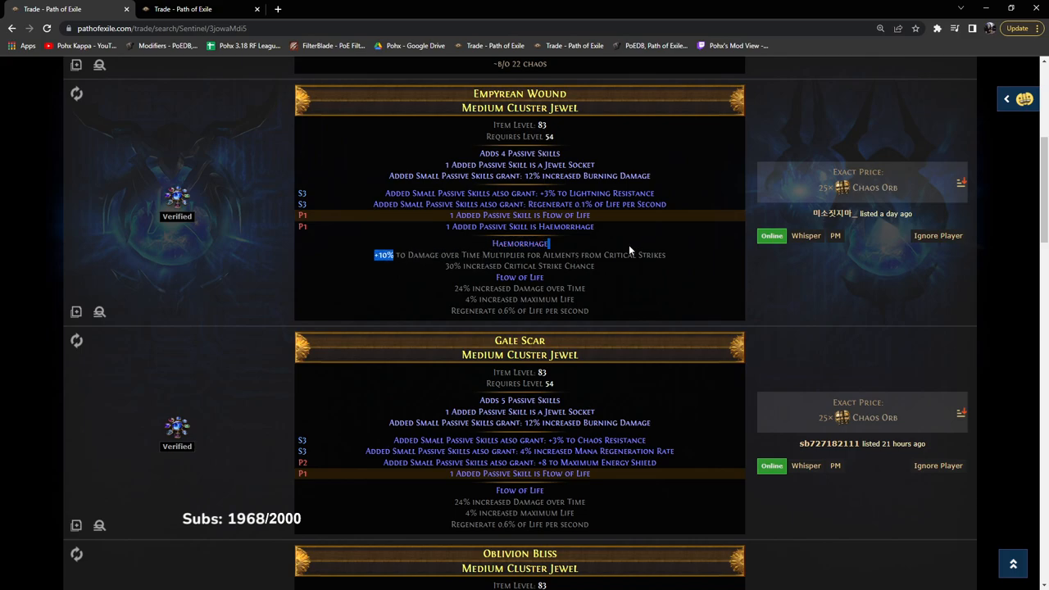
scroll("down", 3)
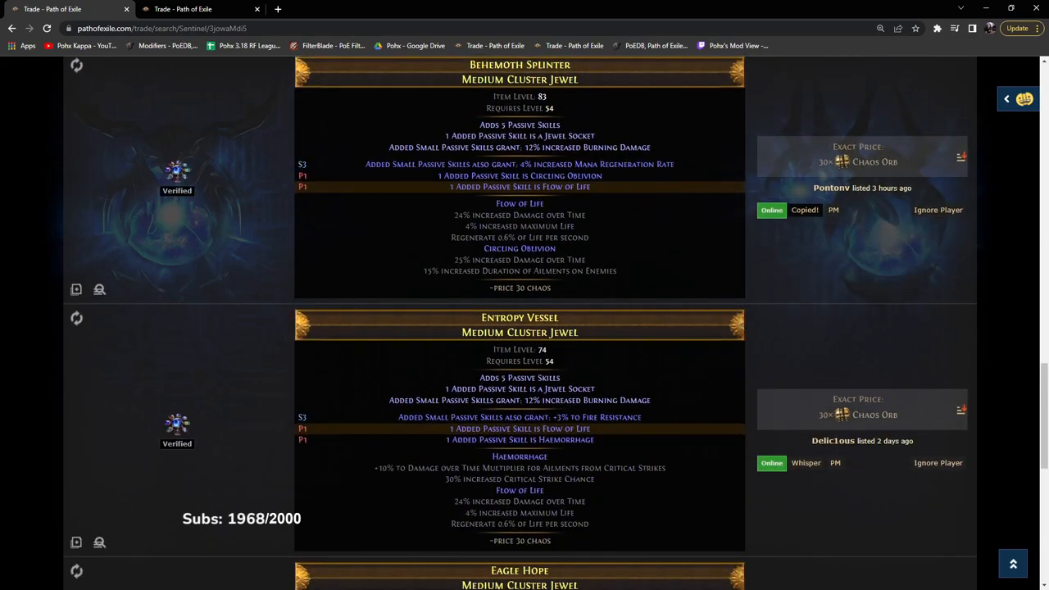
mouse_move(606, 264)
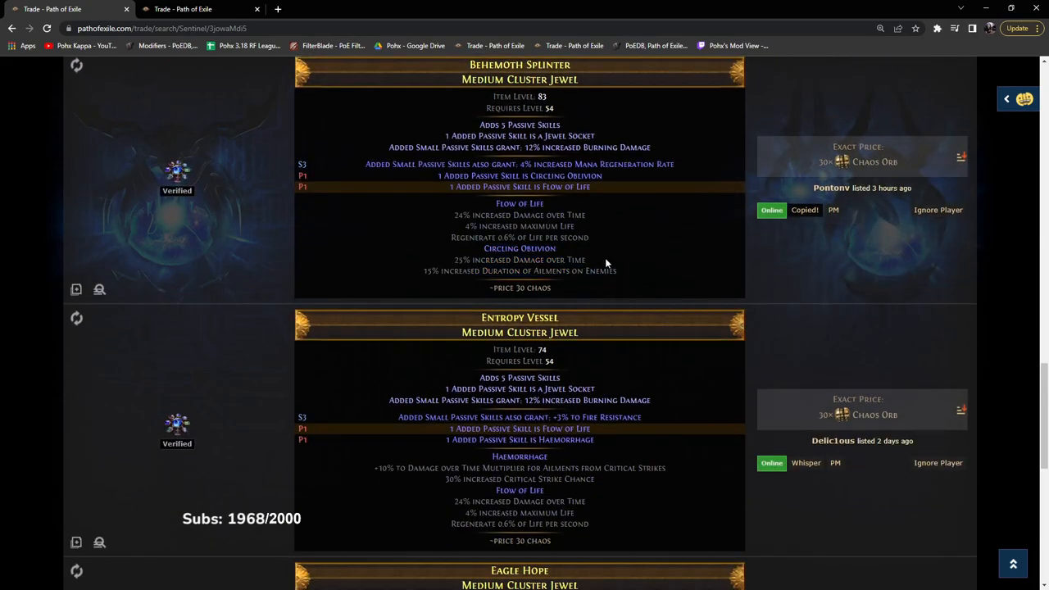
double_click(518, 259)
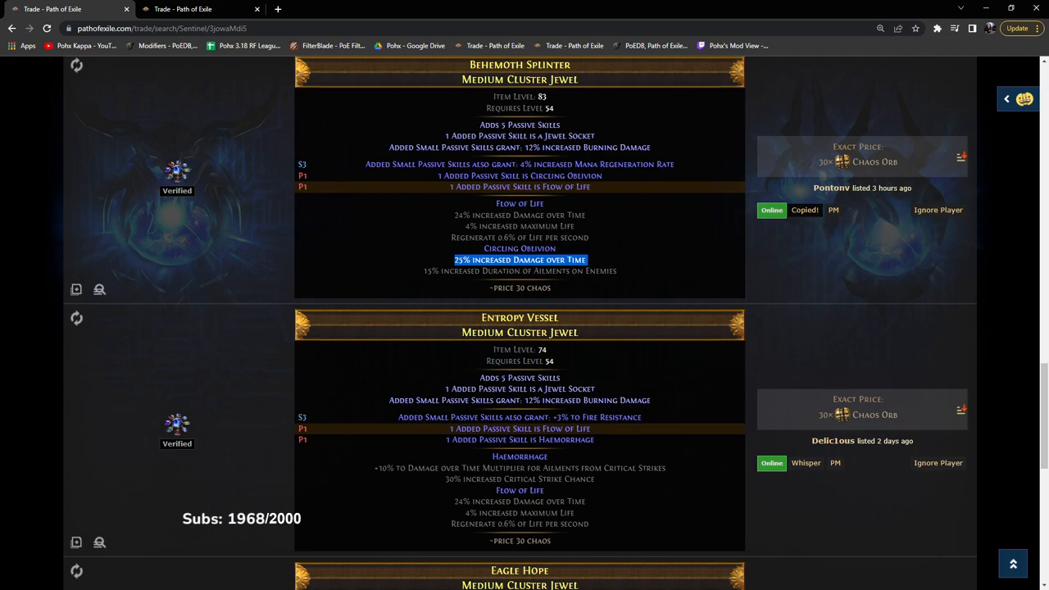
scroll("down", 3)
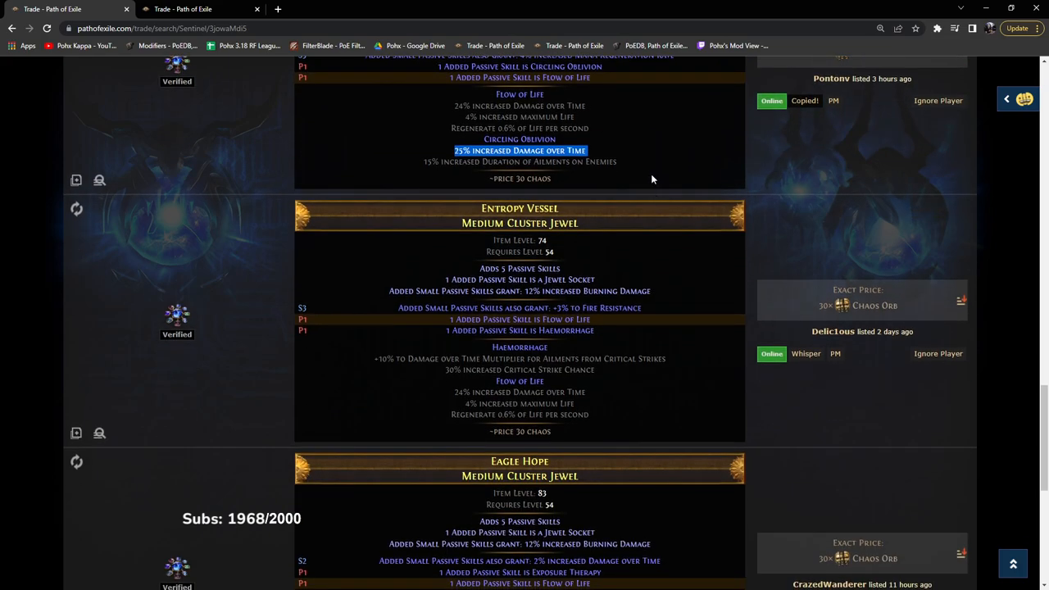
scroll("down", 3)
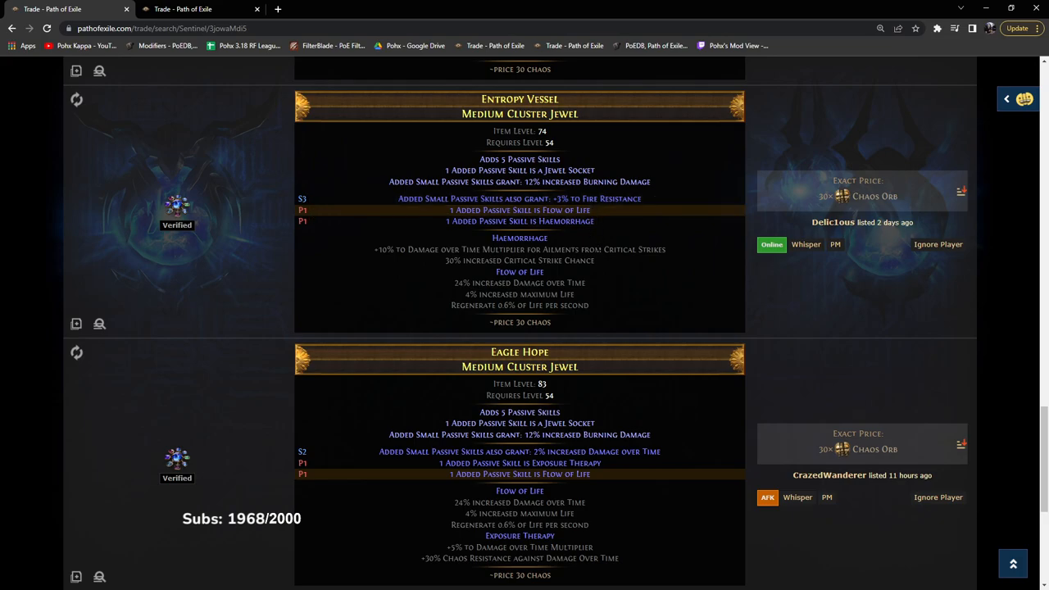